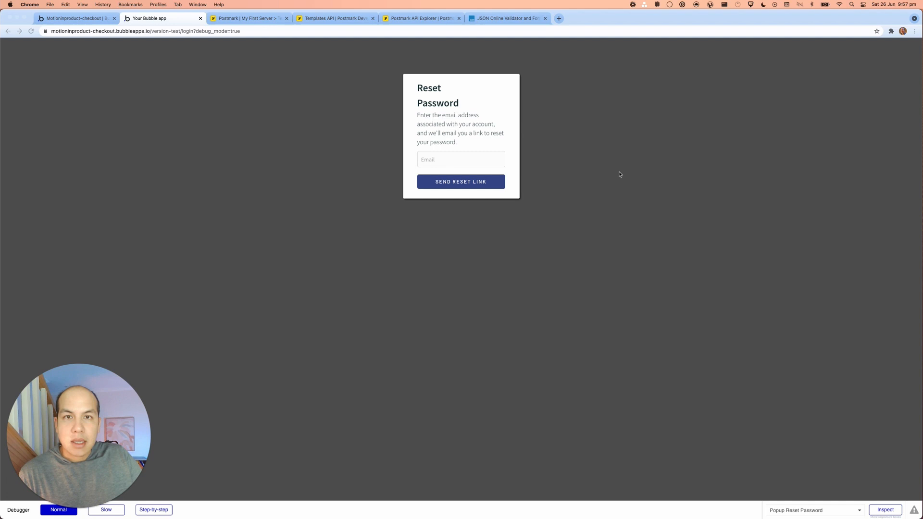
pyautogui.moveTo(640, 200)
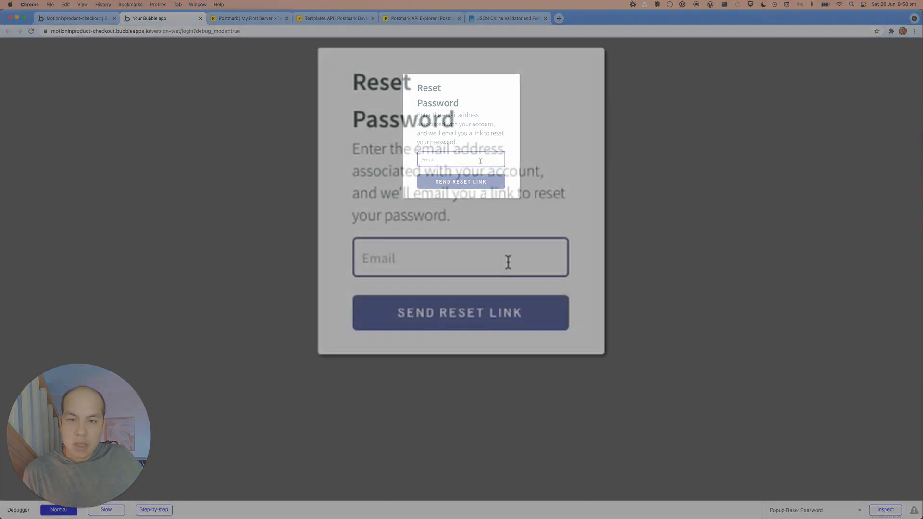
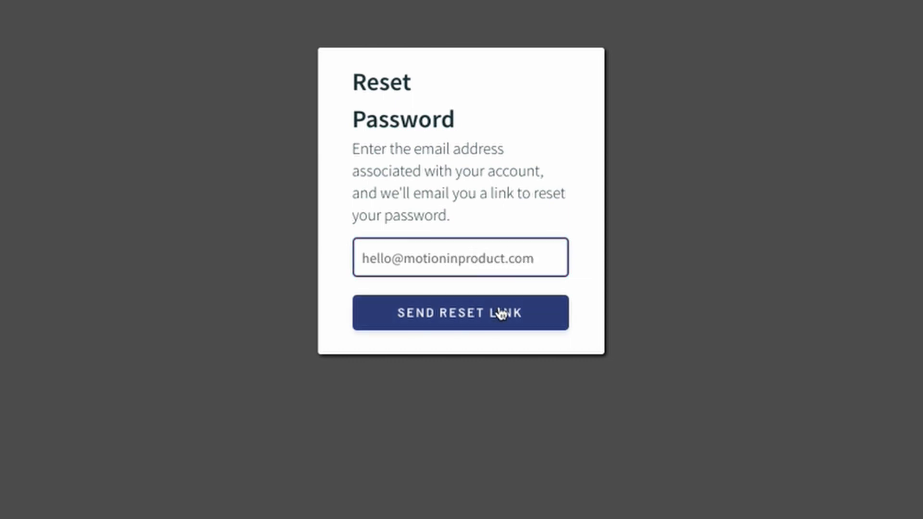
# Step: Enter the account email ending in motioninproduct.com and send the reset link
pyautogui.click(460, 313)
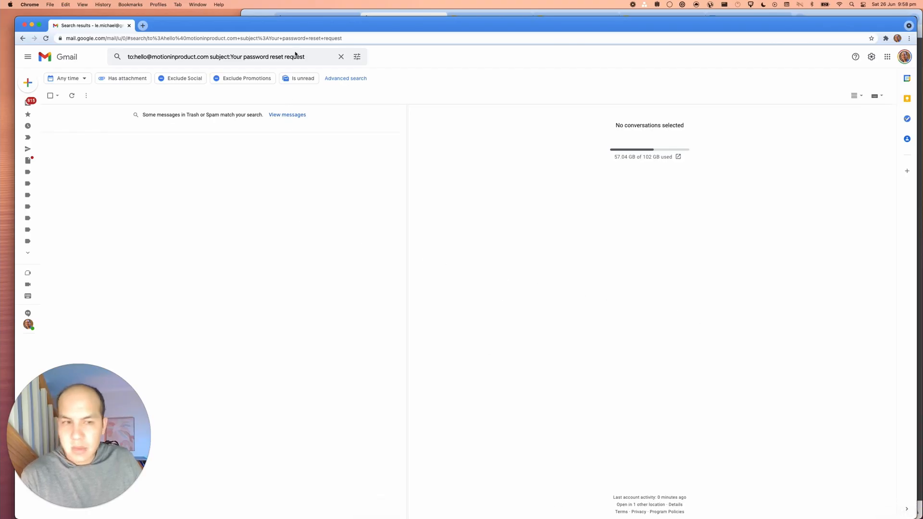
pyautogui.moveTo(71, 95)
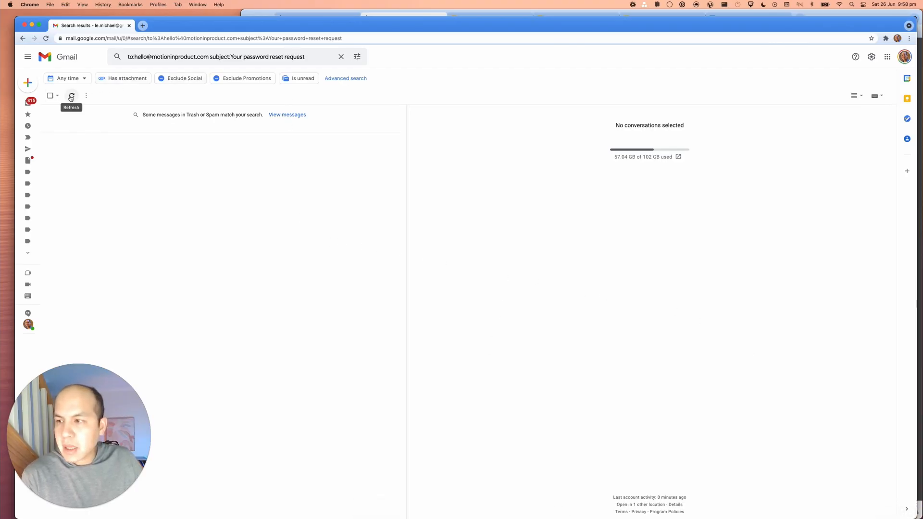
# Step: Refresh Gmail, open 'Your password reset request', follow 'Reset here', then close that page
pyautogui.click(71, 95)
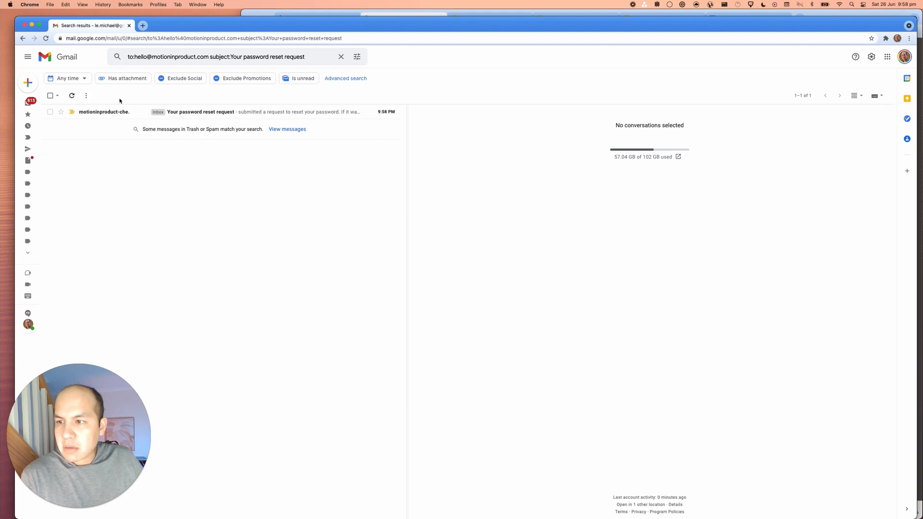
pyautogui.click(200, 112)
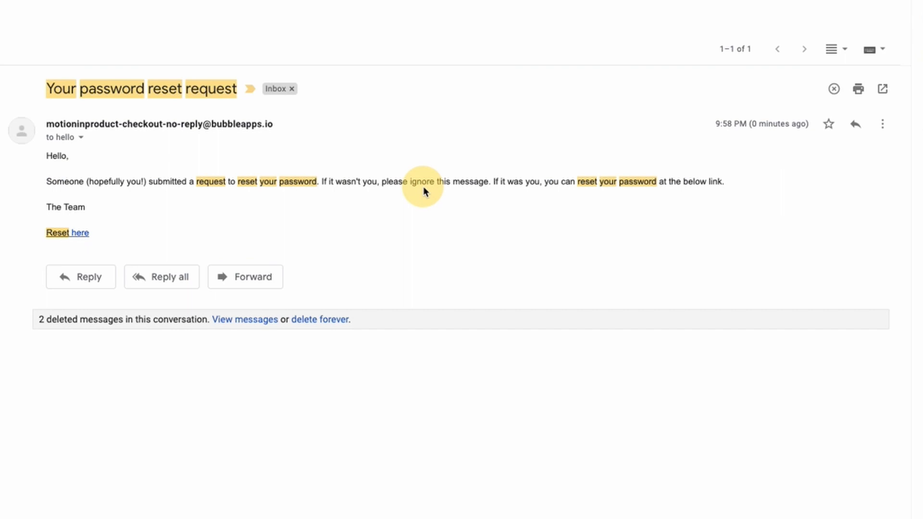
pyautogui.moveTo(71, 236)
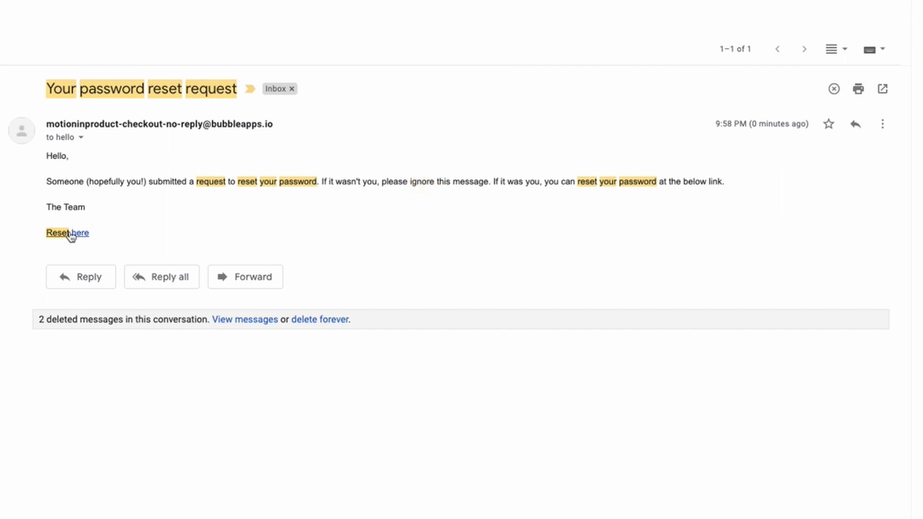
pyautogui.click(67, 233)
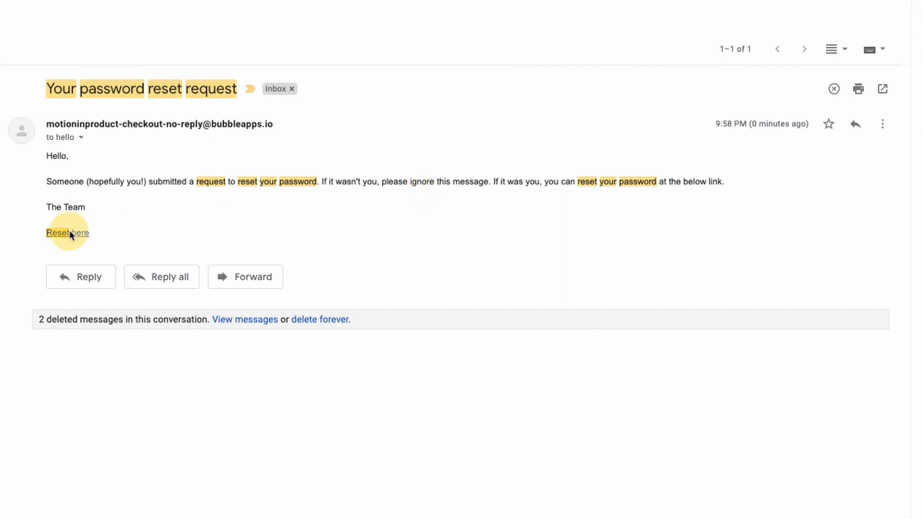
pyautogui.click(58, 233)
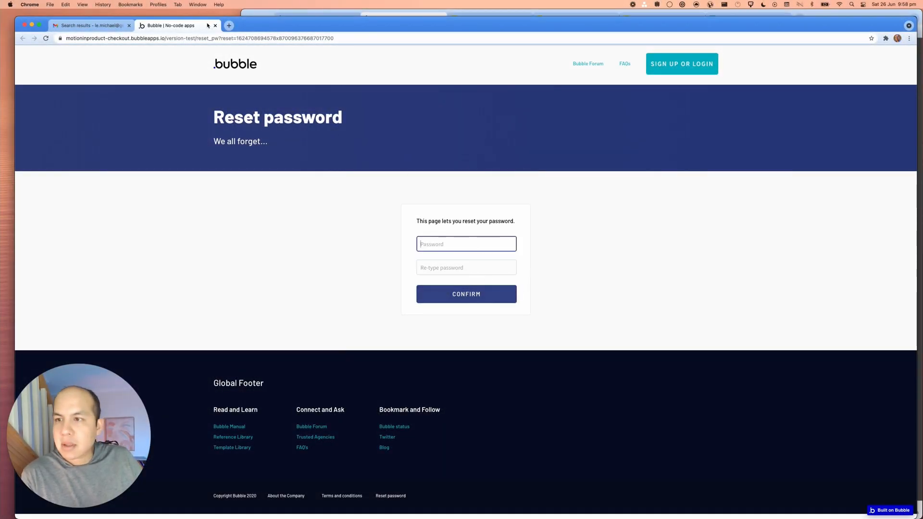
pyautogui.click(88, 25)
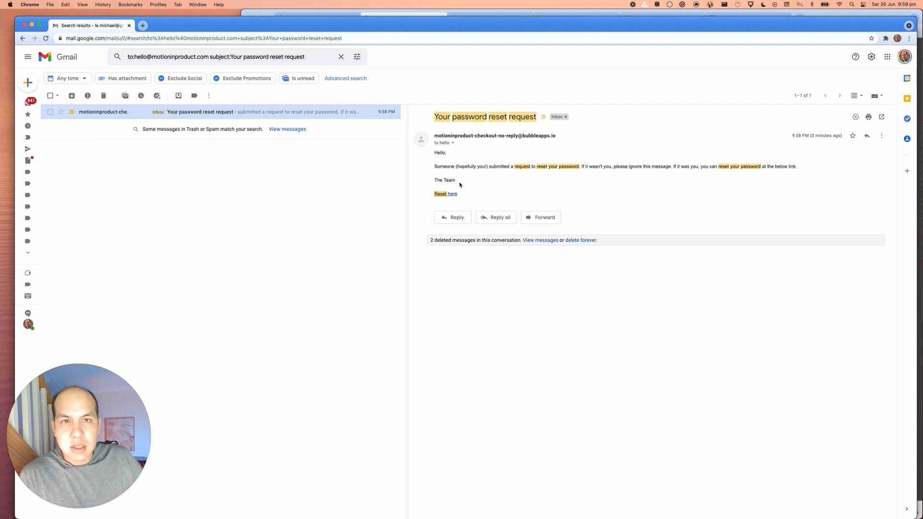
pyautogui.moveTo(446, 194)
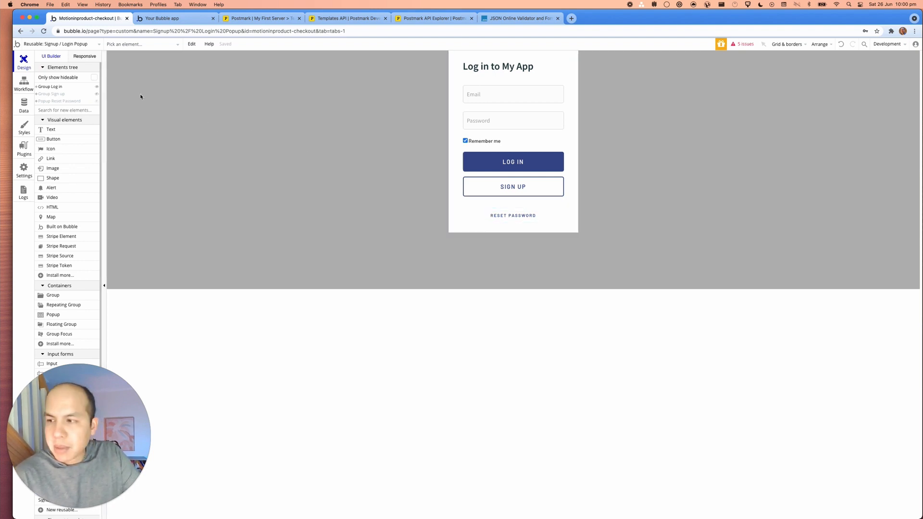
# Step: Display Popup Reset Password from the Elements tree of the Signup / Login Popup
pyautogui.click(60, 100)
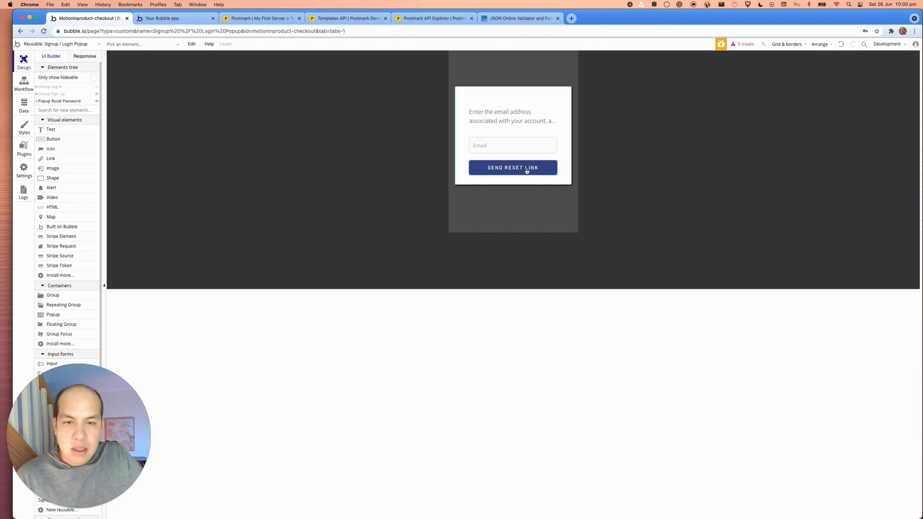
# Step: Inspect Step 1 'Send password reset email' in the 'Button SEND RESET LINK is clicked' workflow
pyautogui.click(23, 86)
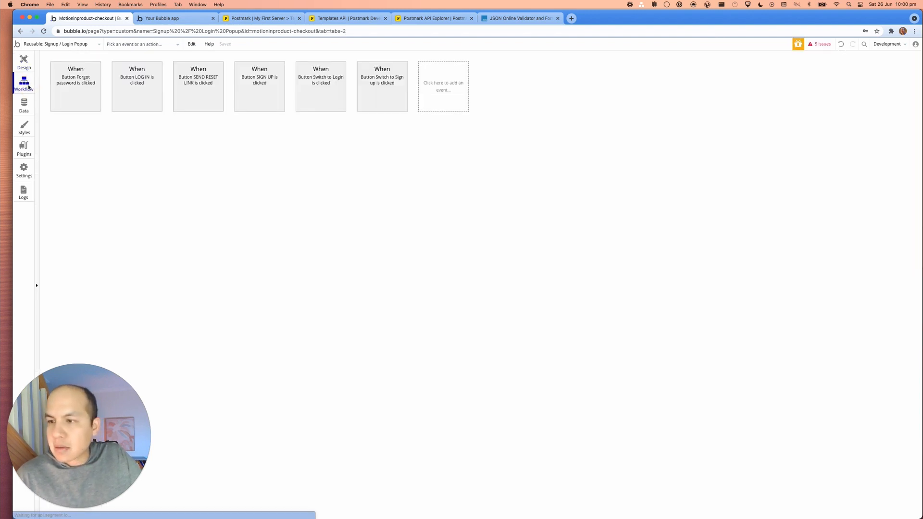
pyautogui.click(197, 82)
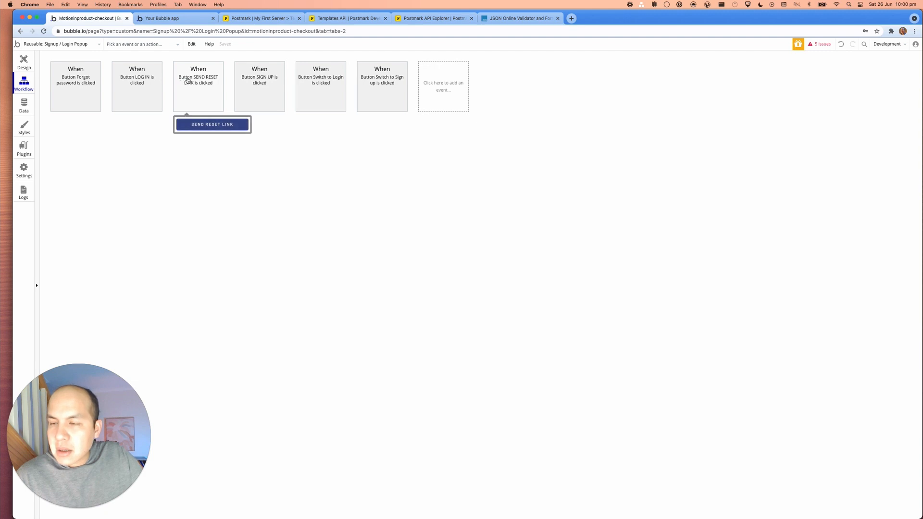
pyautogui.click(199, 86)
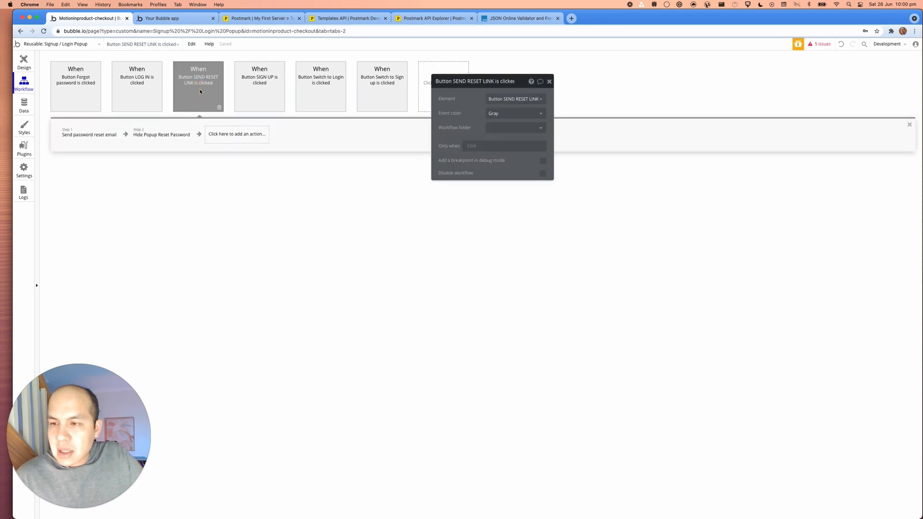
pyautogui.click(89, 134)
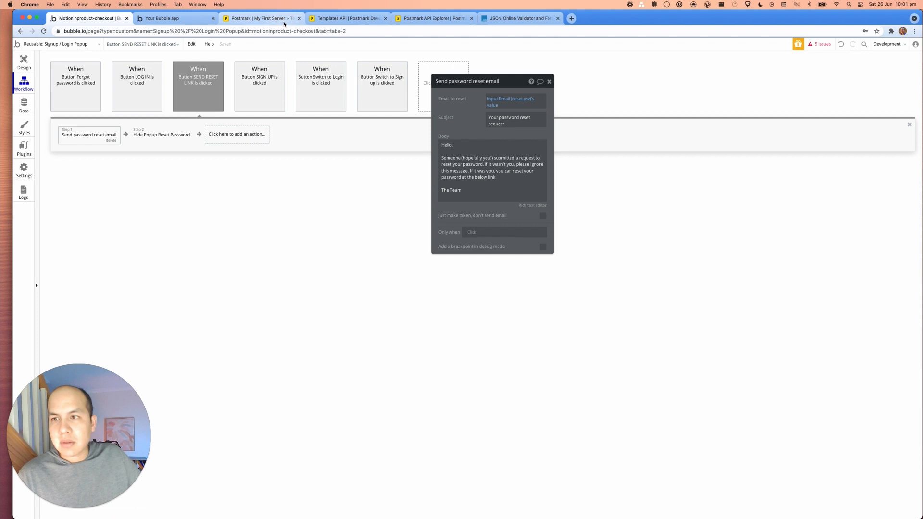
pyautogui.click(259, 19)
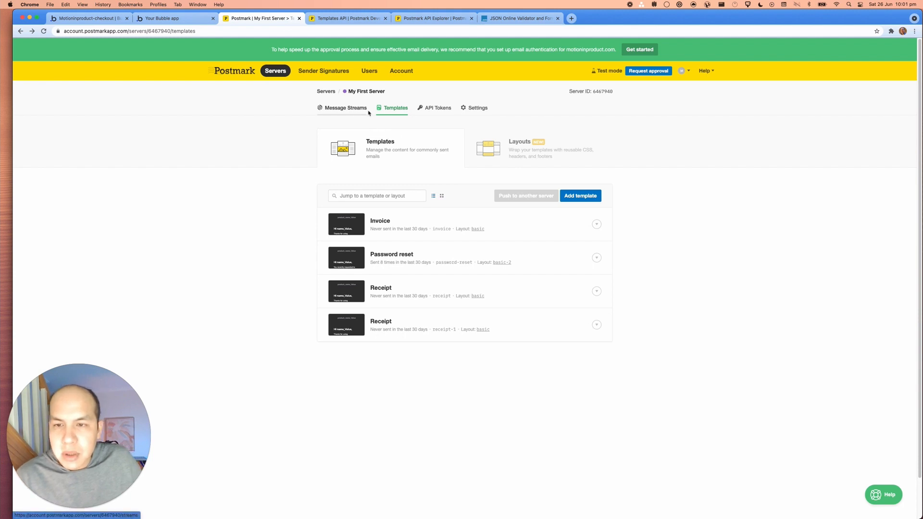
pyautogui.moveTo(432, 125)
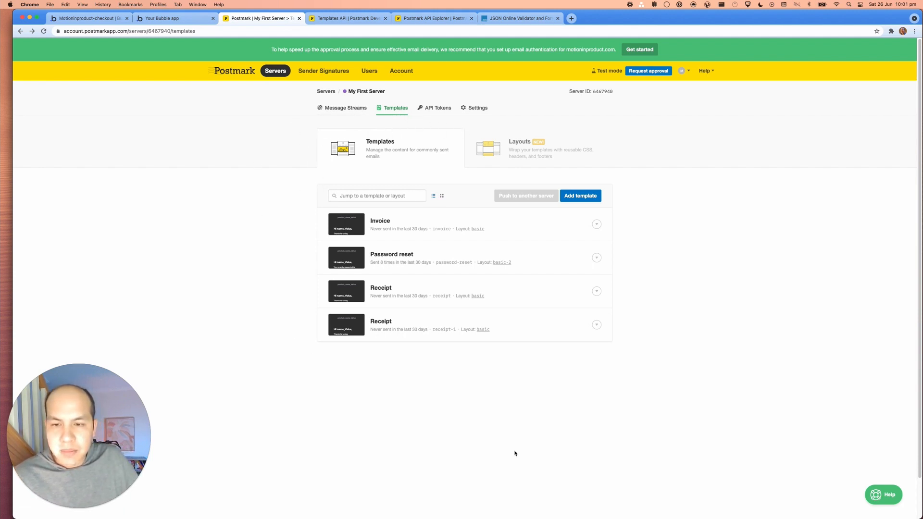
pyautogui.moveTo(653, 194)
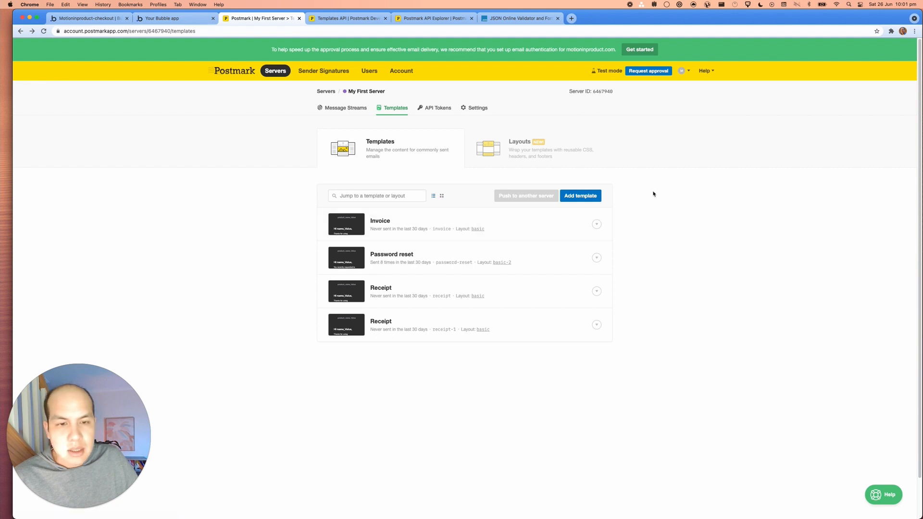
# Step: Start a Password reset template, cancel the layout setup, and reopen Add template
pyautogui.click(580, 196)
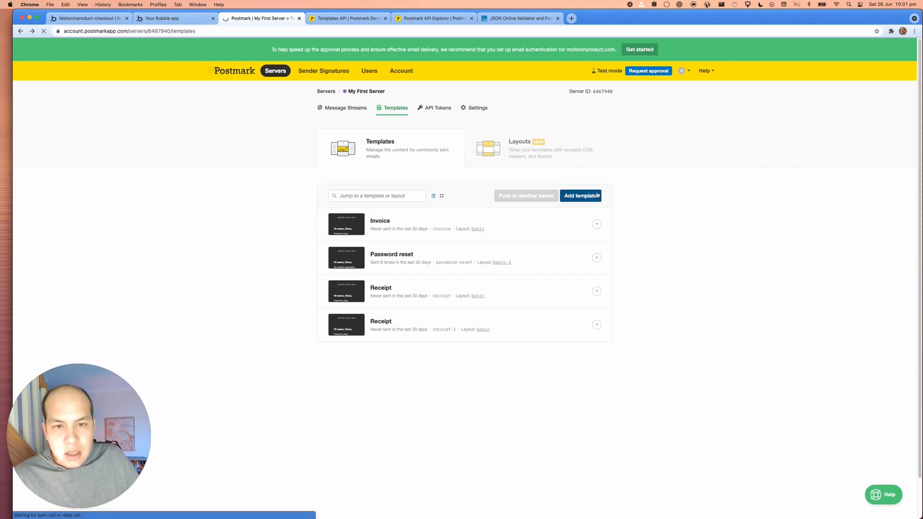
pyautogui.click(580, 195)
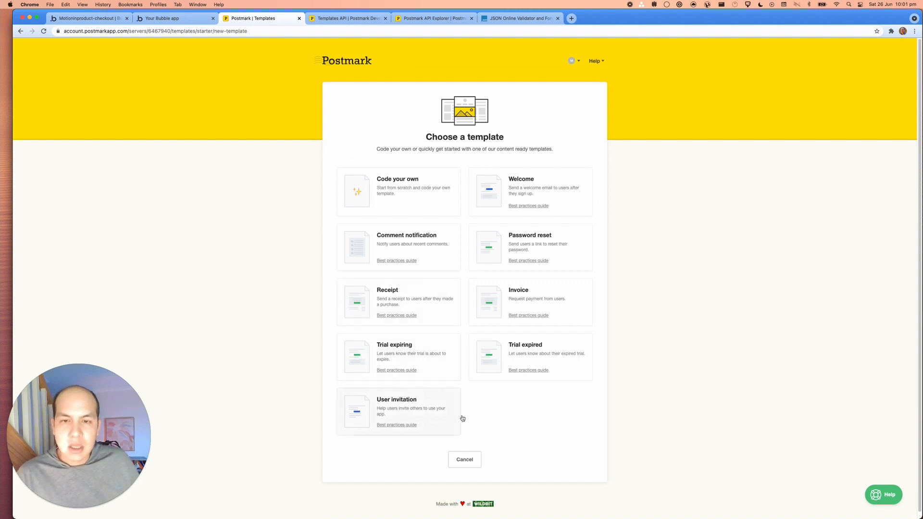
pyautogui.moveTo(620, 195)
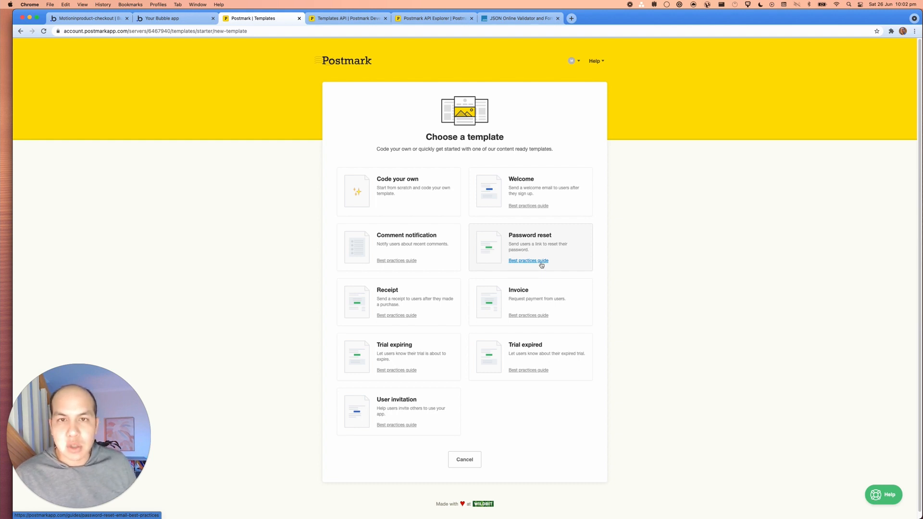
pyautogui.click(528, 260)
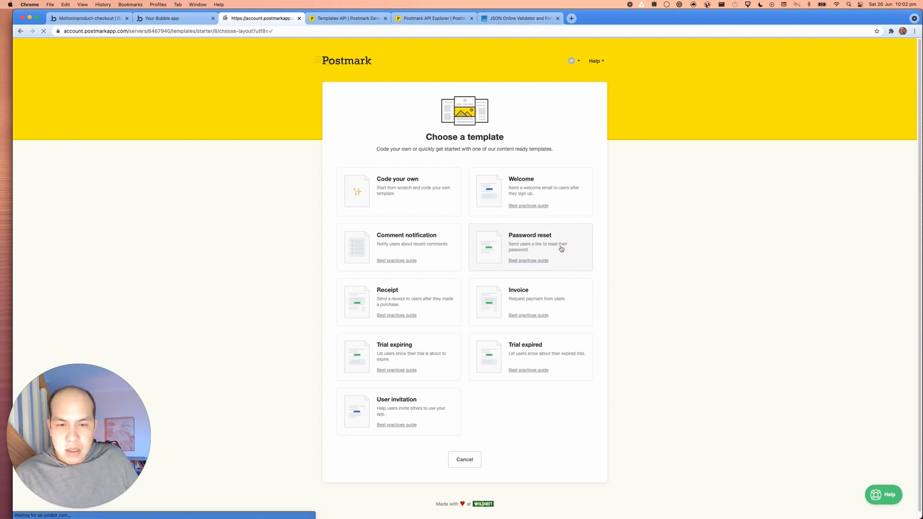
pyautogui.click(529, 247)
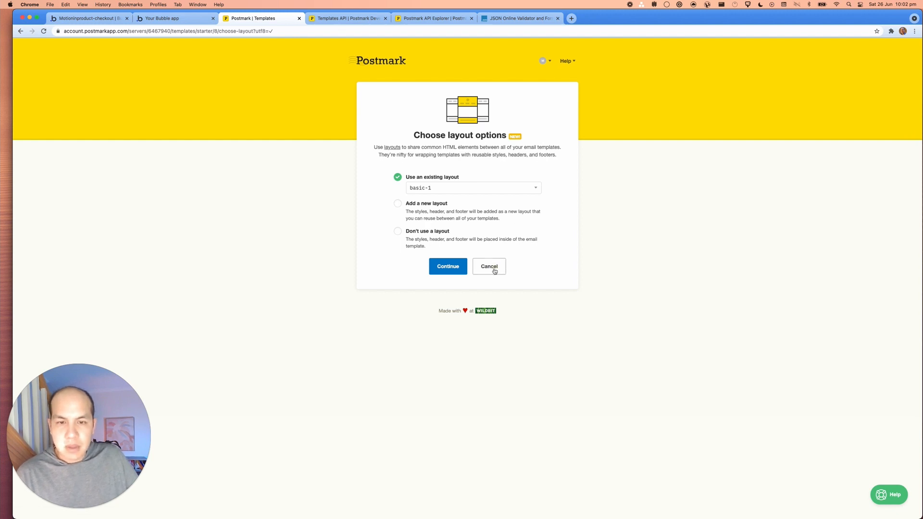
pyautogui.click(488, 266)
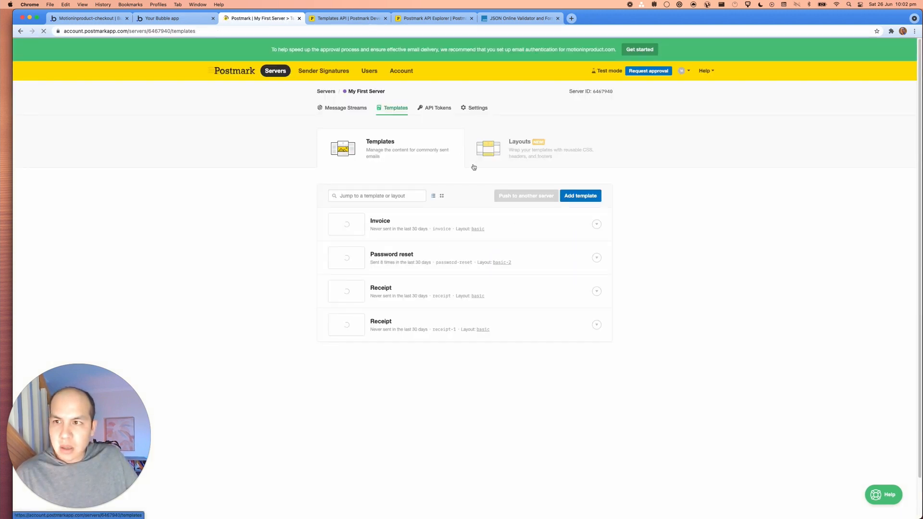
pyautogui.click(580, 196)
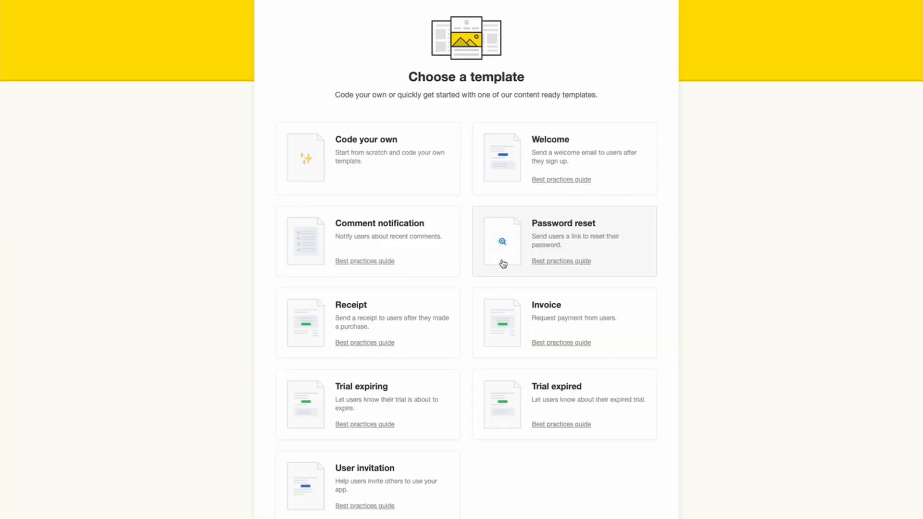
# Step: Preview the Password reset starter email and choose it for the new template
pyautogui.click(562, 241)
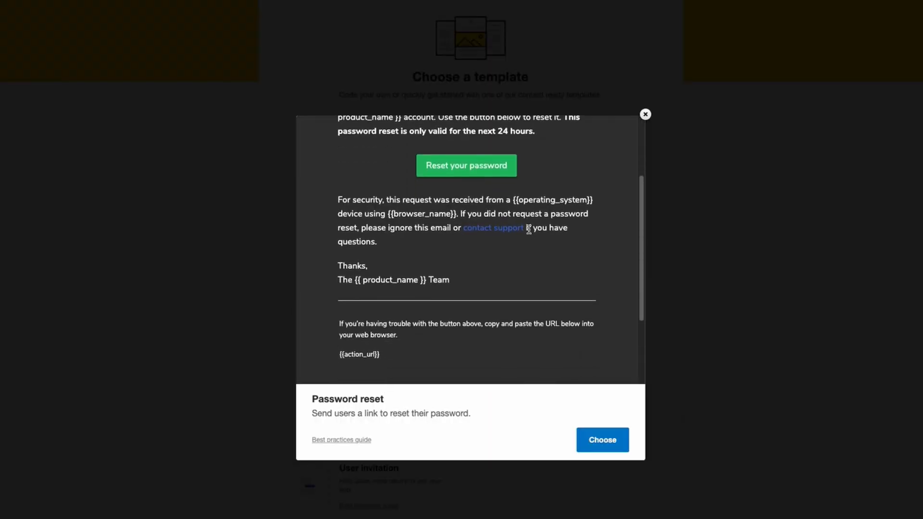
pyautogui.scroll(-3)
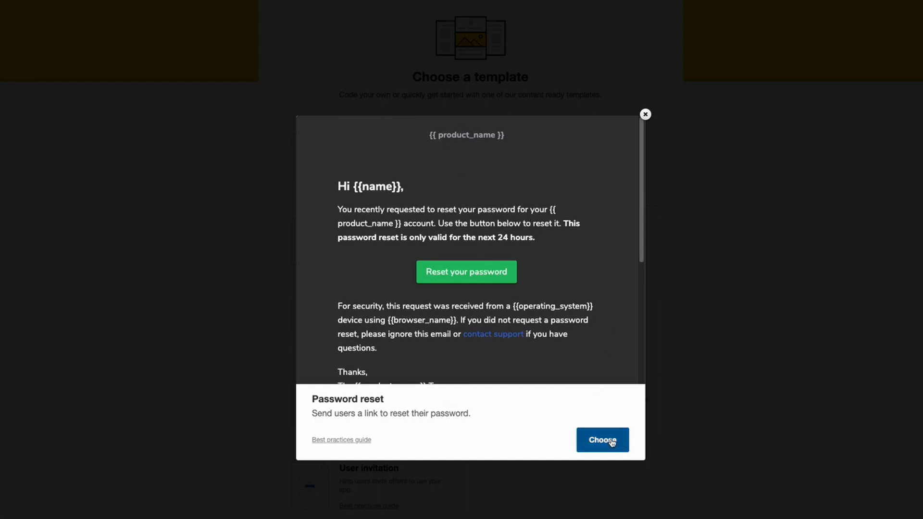
pyautogui.click(601, 439)
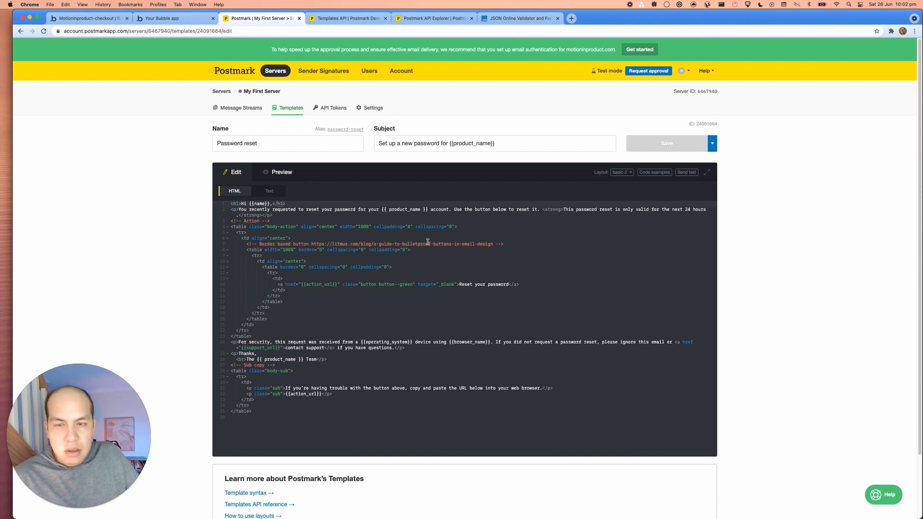
pyautogui.moveTo(428, 234)
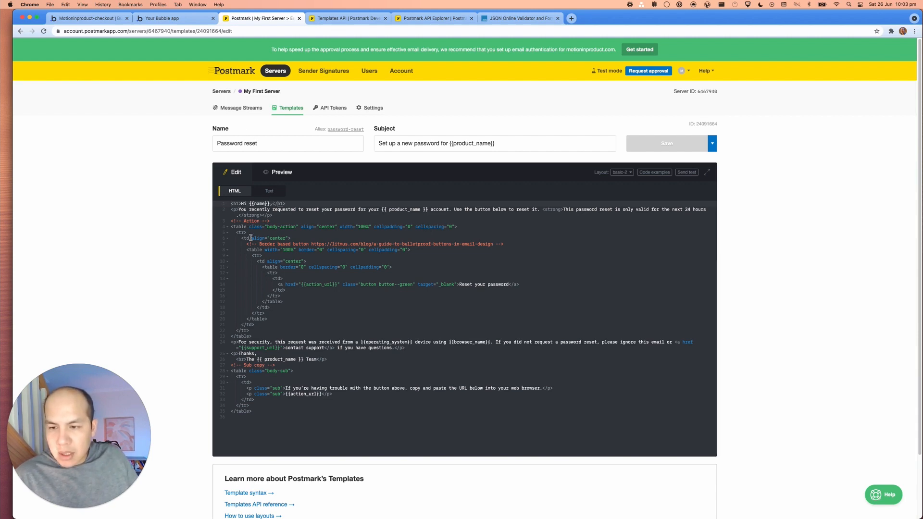
# Step: Switch the template editor to Preview to render the Password reset email
pyautogui.click(278, 172)
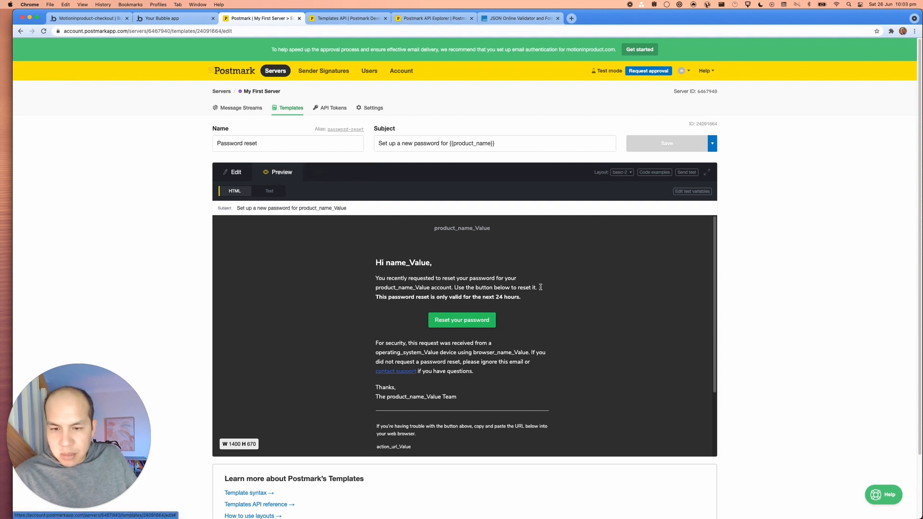
pyautogui.moveTo(452, 253)
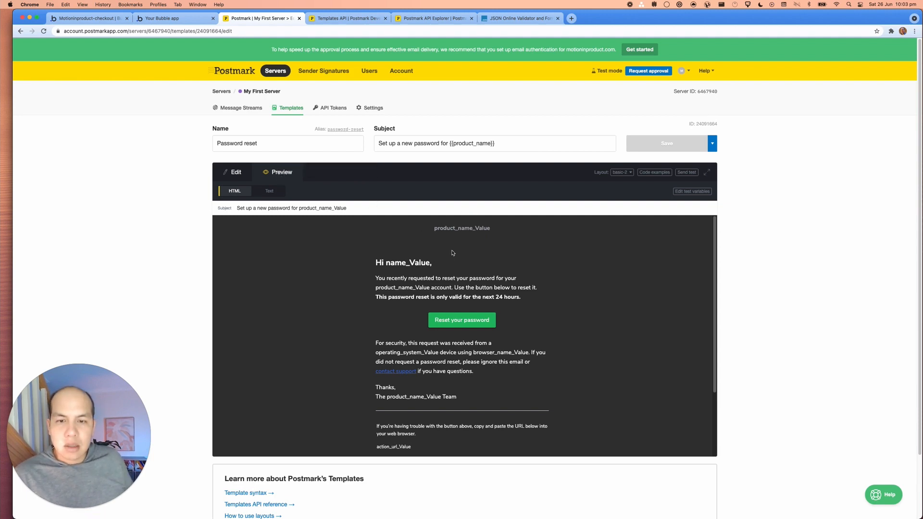
pyautogui.doubleClick(462, 228)
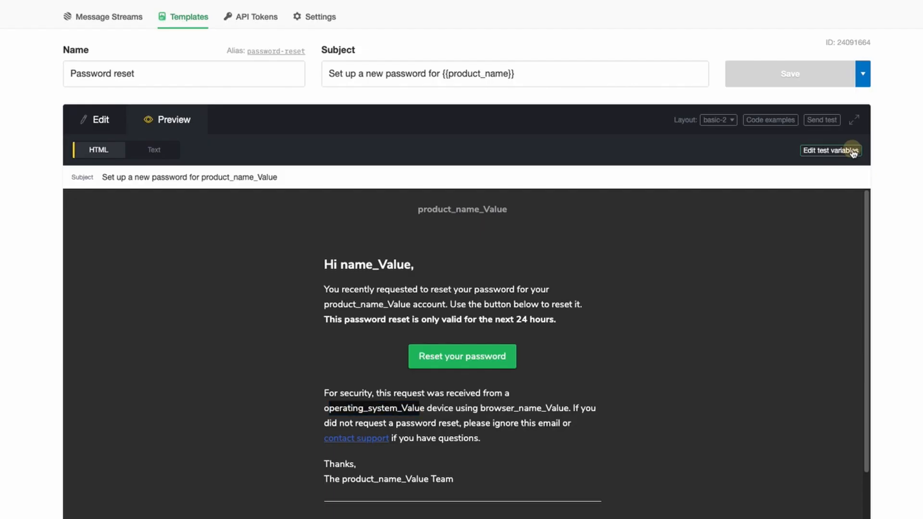
# Step: Edit test variables, setting product name to 'YouTube tutorial' and name to 'Michael'
pyautogui.click(830, 150)
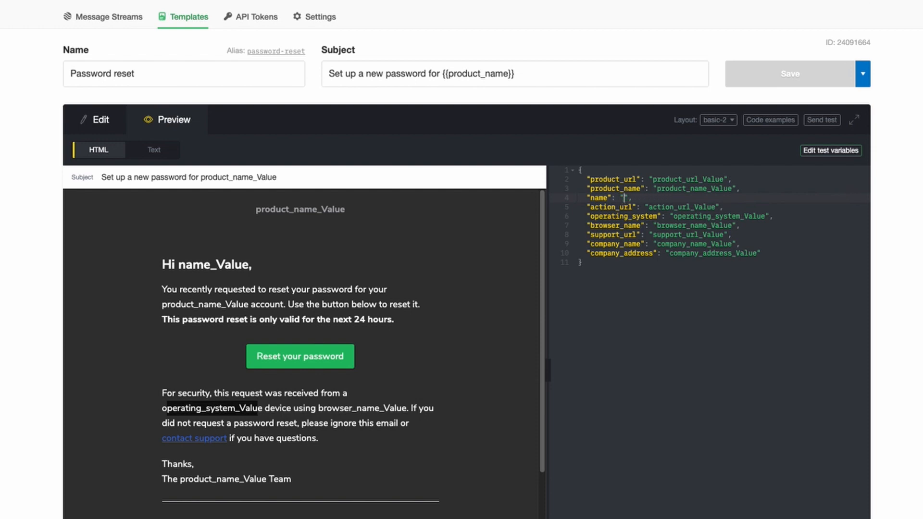
pyautogui.write('YouTube tutorial')
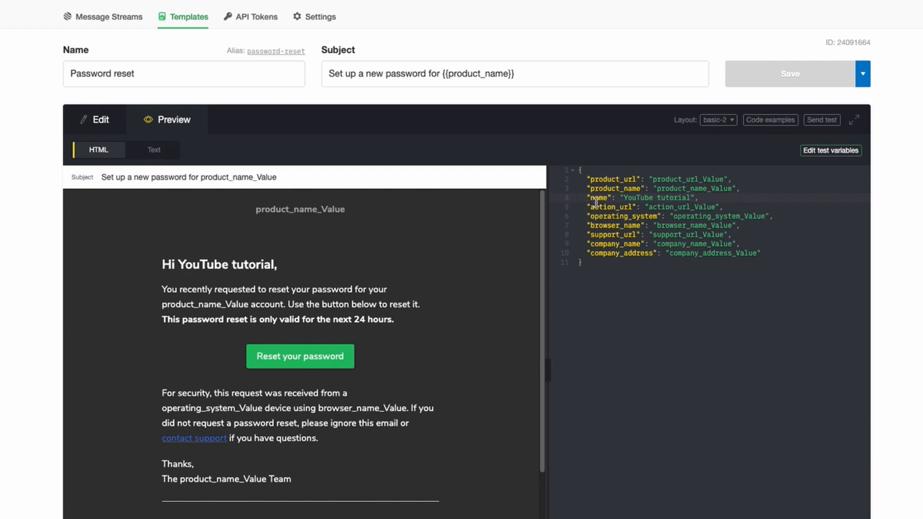
pyautogui.doubleClick(677, 197)
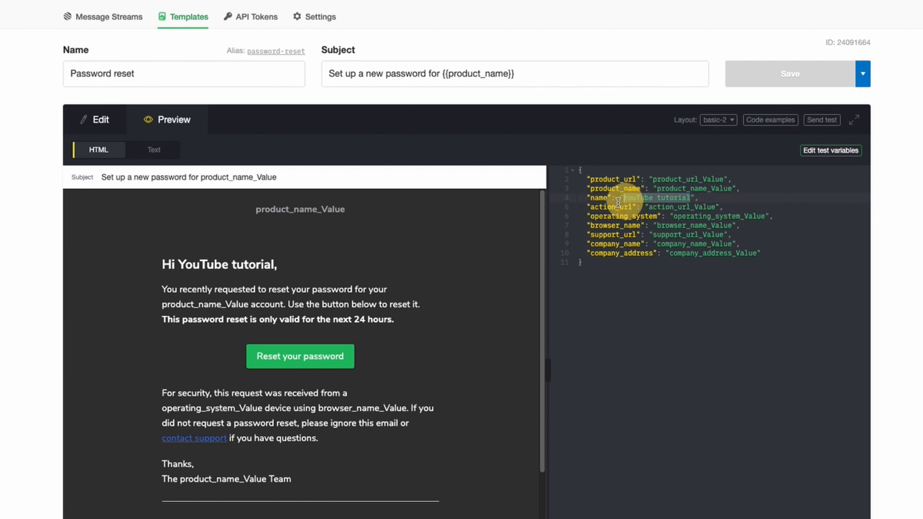
pyautogui.write('Michael",')
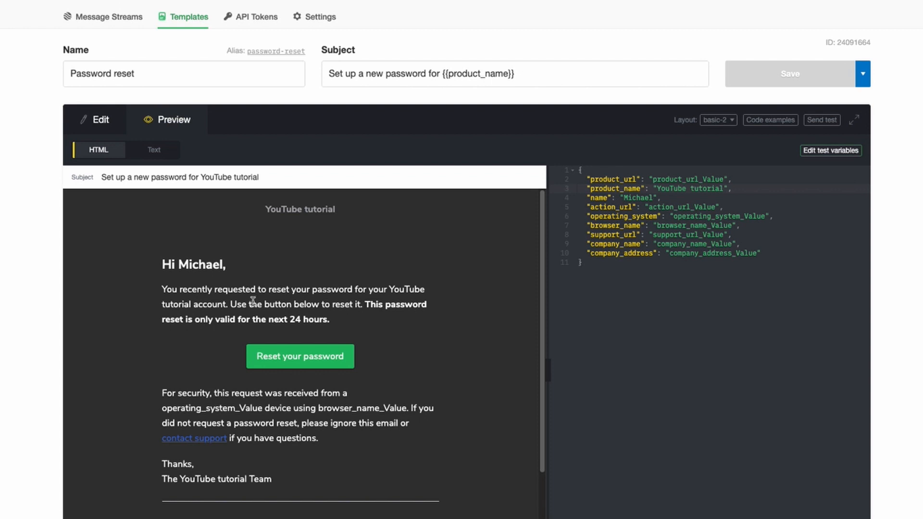
pyautogui.moveTo(310, 260)
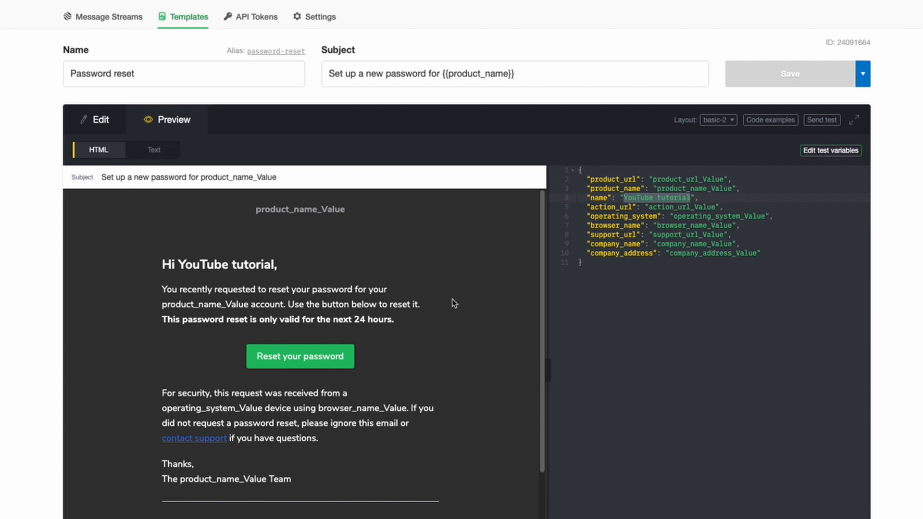
pyautogui.moveTo(300, 25)
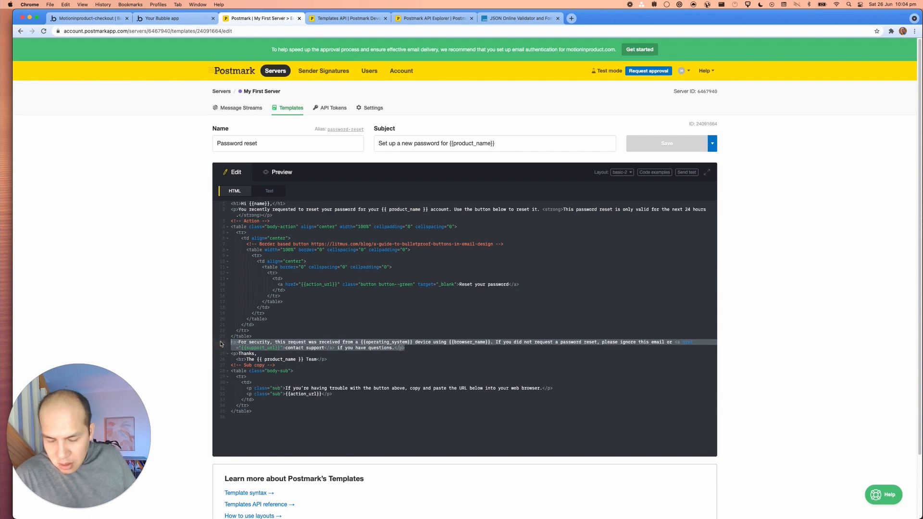
# Step: Delete the security notice paragraph from the HTML and preview the trimmed email
pyautogui.press('Delete')
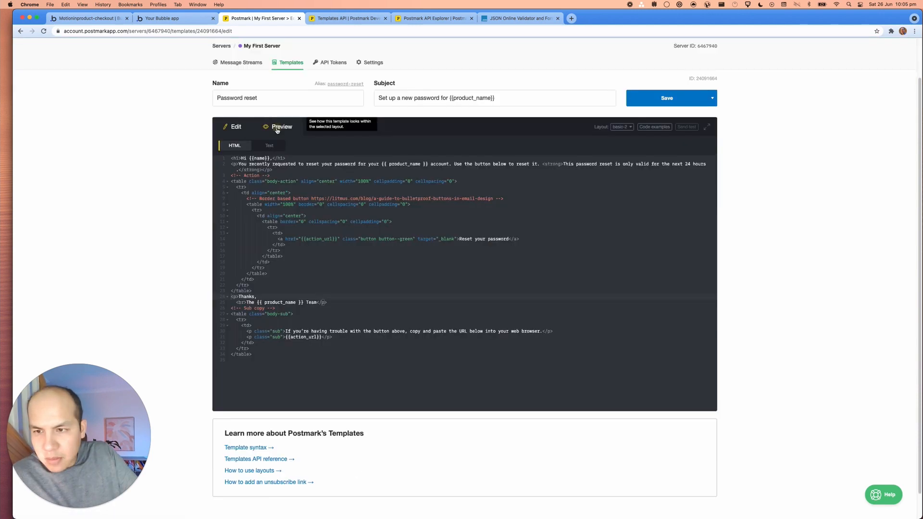
pyautogui.click(281, 126)
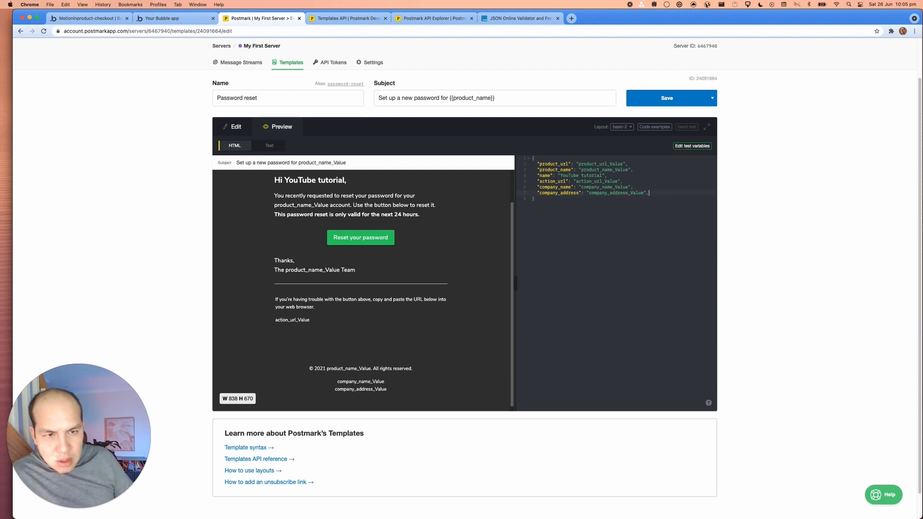
# Step: Save the Password reset template and look up the server's API token
pyautogui.click(666, 98)
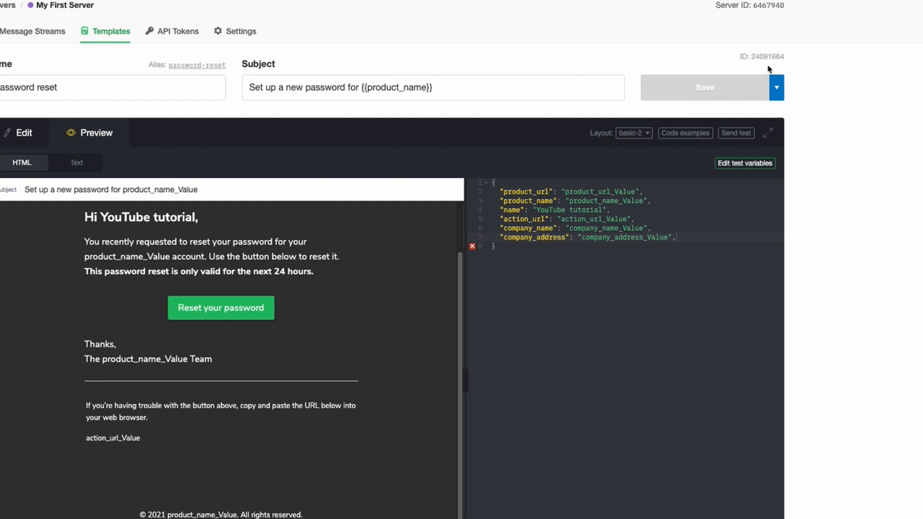
pyautogui.moveTo(776, 45)
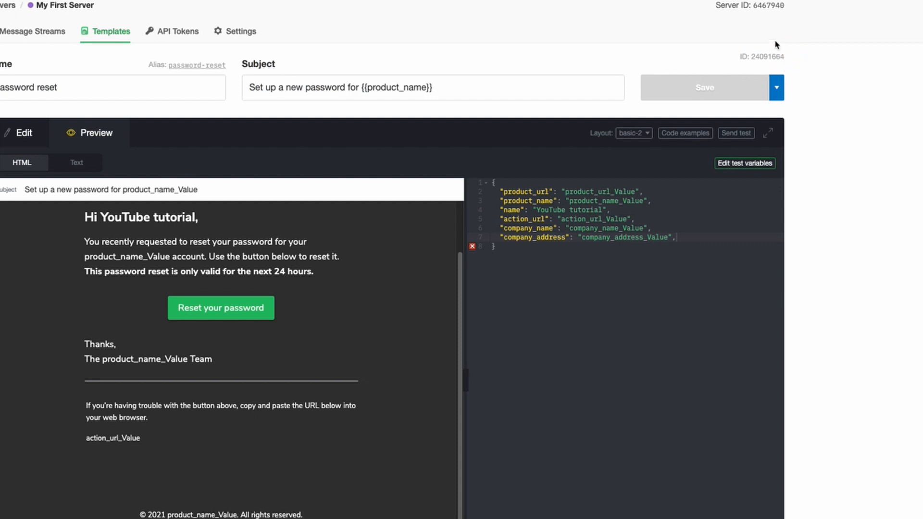
pyautogui.moveTo(553, 45)
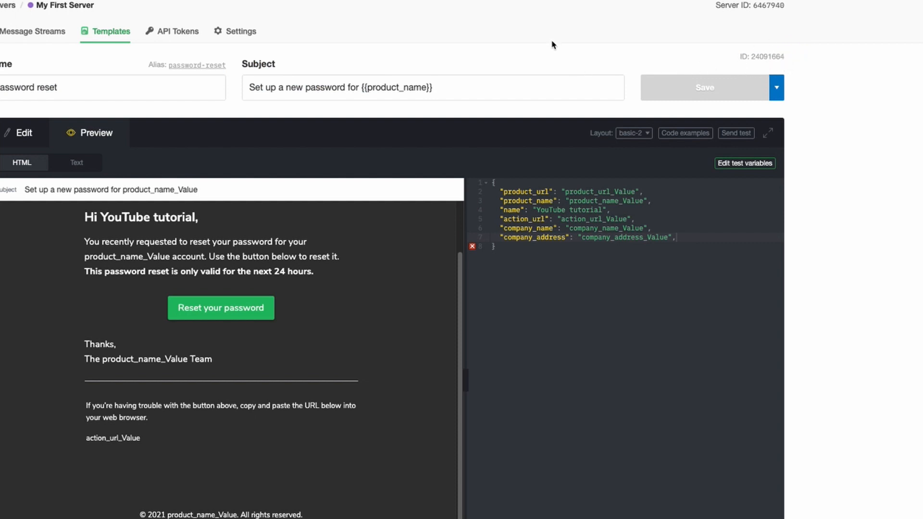
pyautogui.click(177, 32)
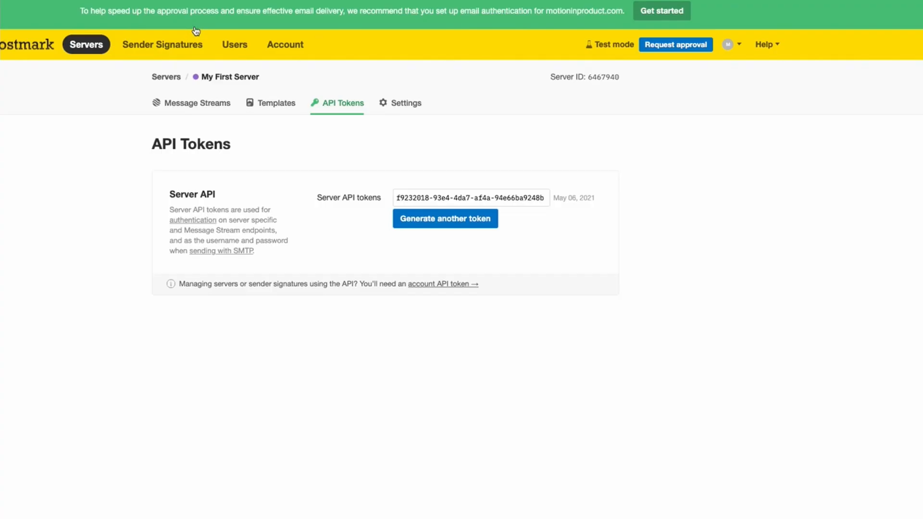
pyautogui.moveTo(544, 203)
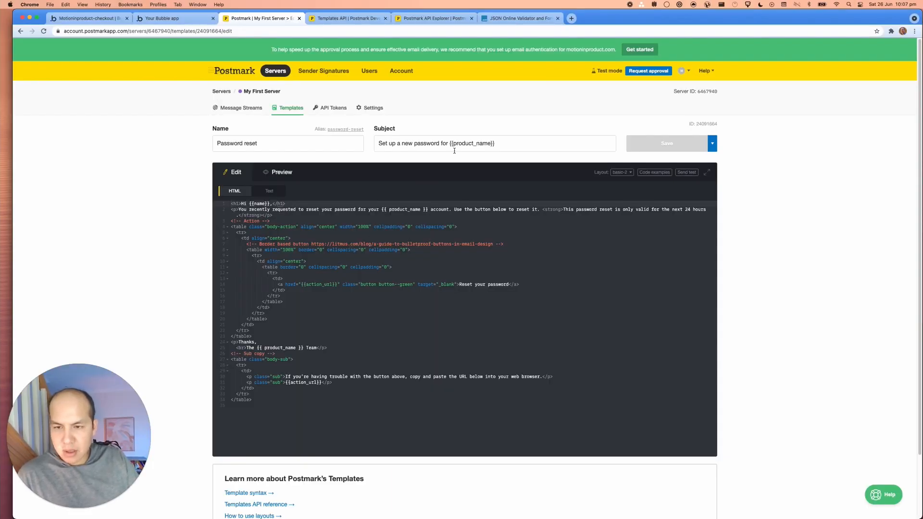
pyautogui.moveTo(461, 268)
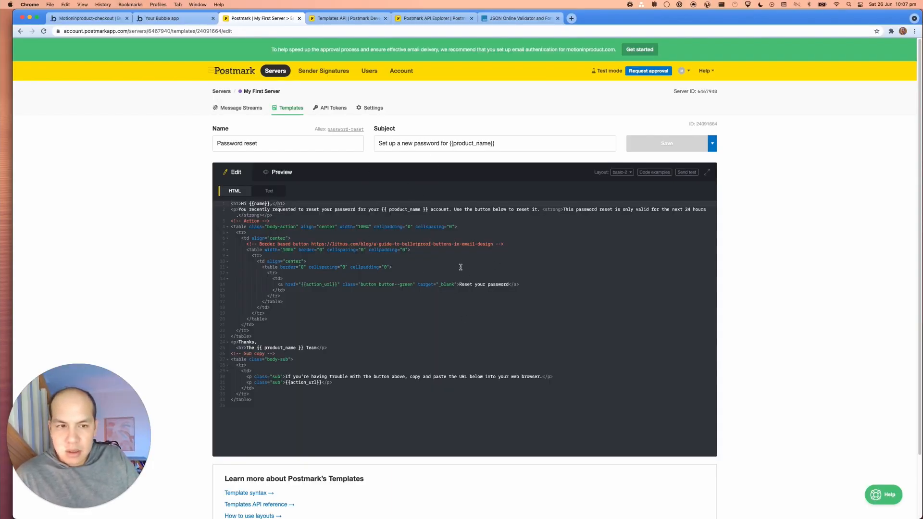
# Step: Send a test of Postmark's Password reset template and check it in Gmail
pyautogui.click(687, 173)
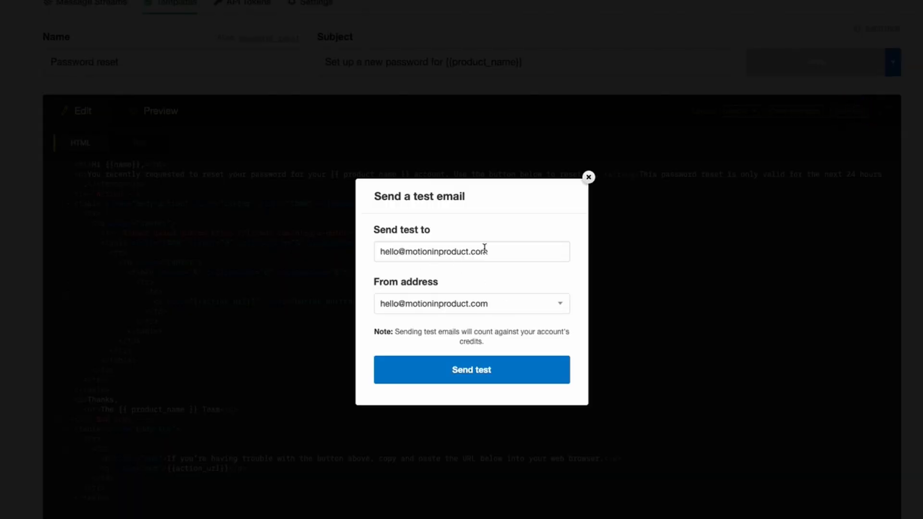
pyautogui.click(471, 370)
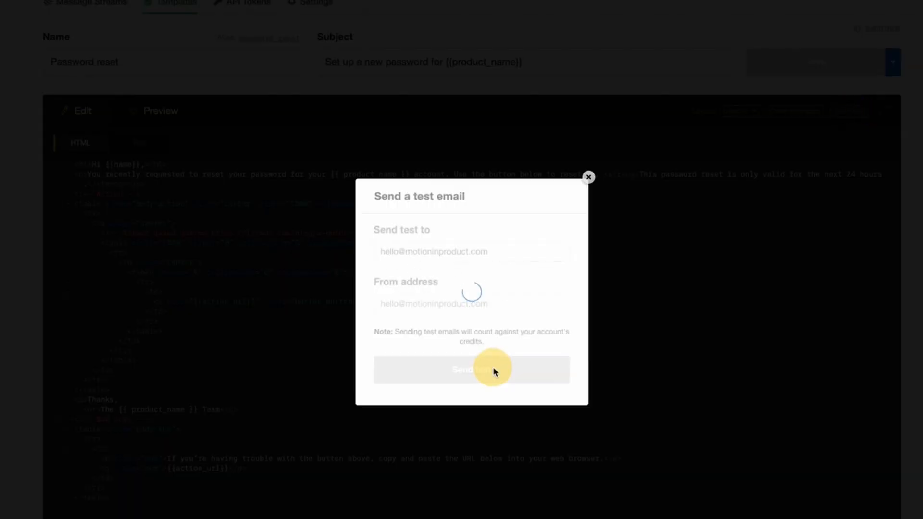
pyautogui.click(471, 370)
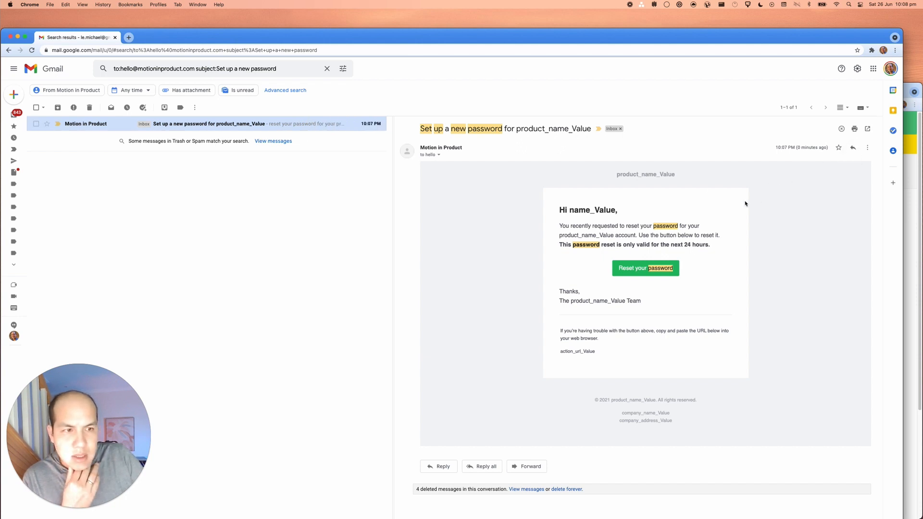
pyautogui.moveTo(659, 194)
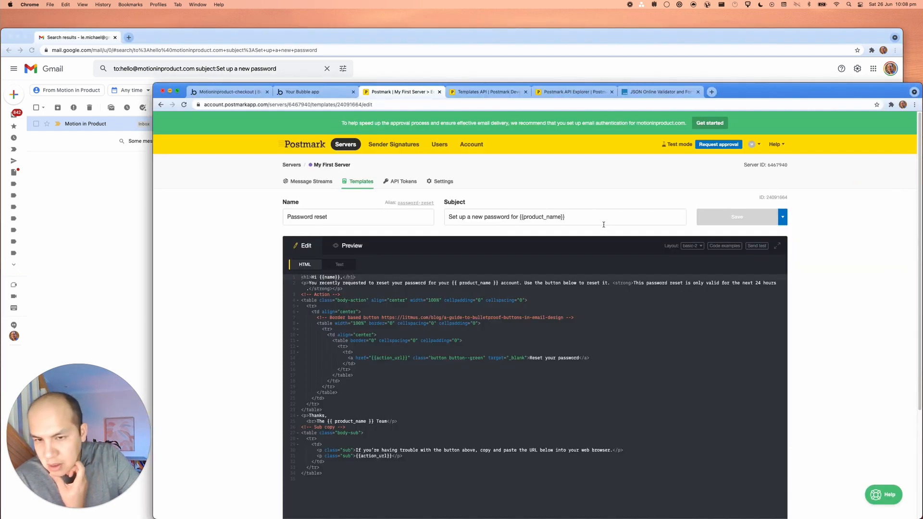
pyautogui.moveTo(510, 187)
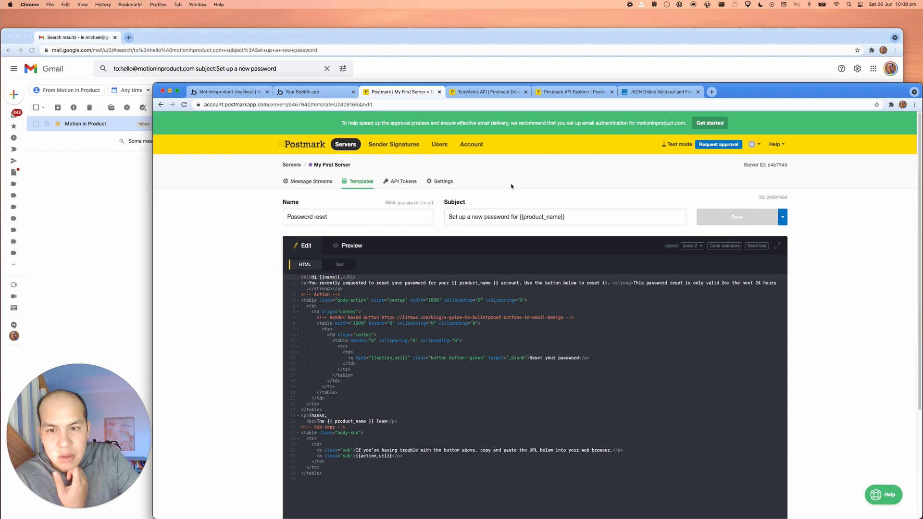
# Step: Peek at the API Explorer, then read the Templates API reference's 'Send email with template' section
pyautogui.click(571, 92)
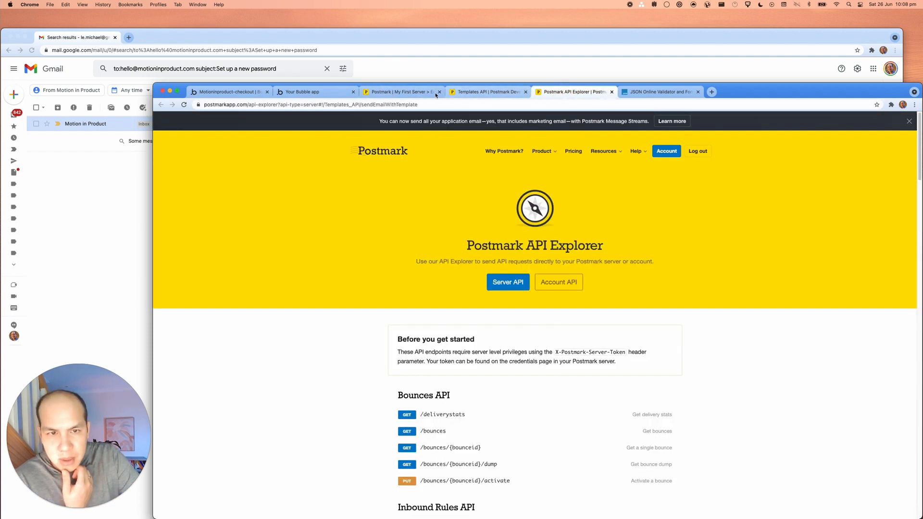
pyautogui.click(400, 92)
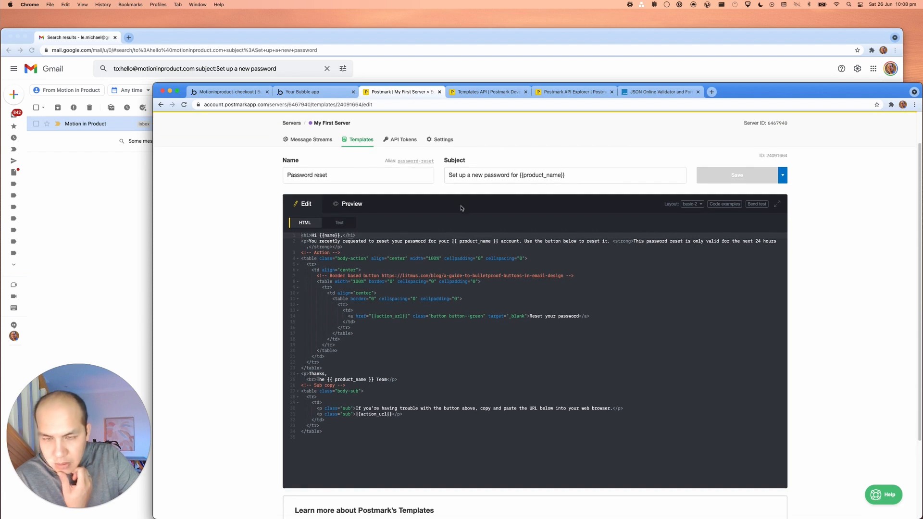
pyautogui.scroll(-3)
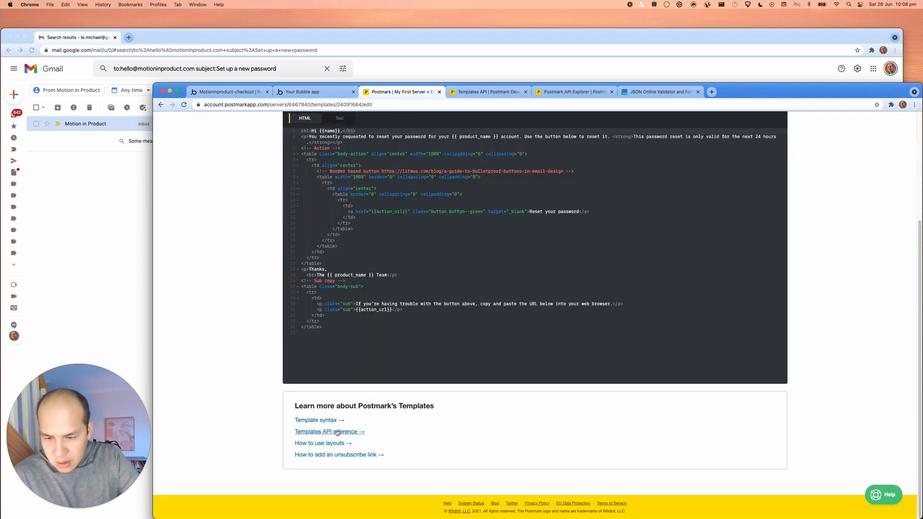
pyautogui.click(488, 91)
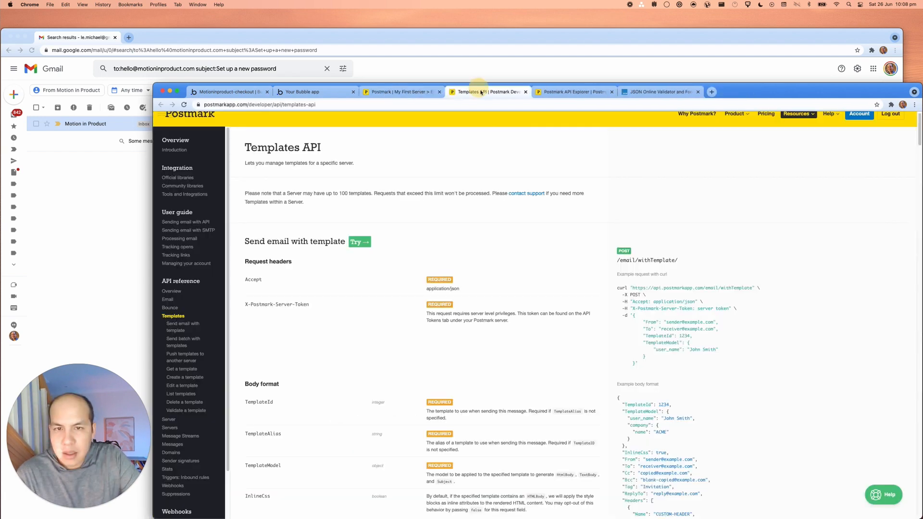
pyautogui.scroll(-3)
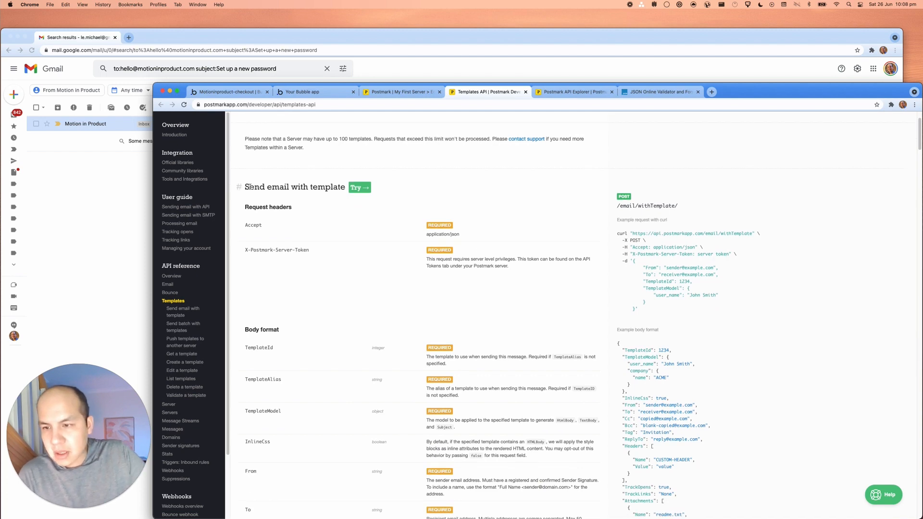
pyautogui.scroll(-3)
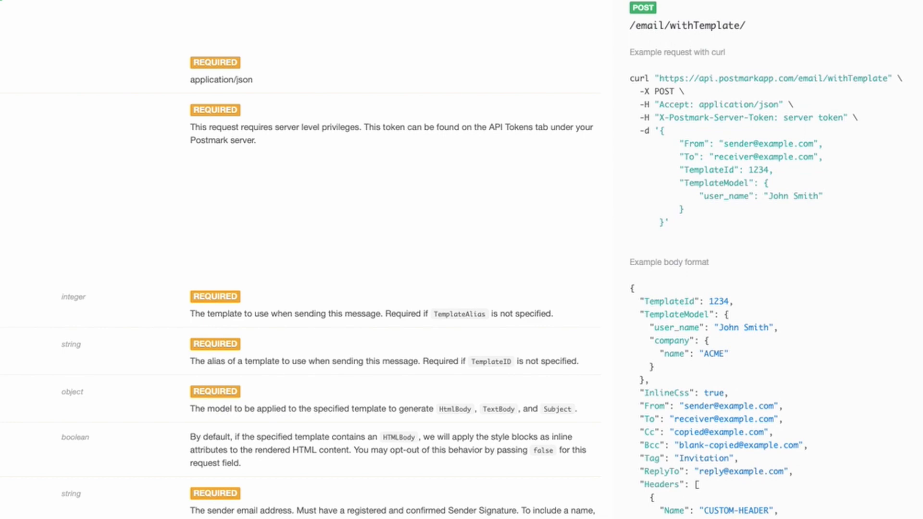
pyautogui.scroll(-3)
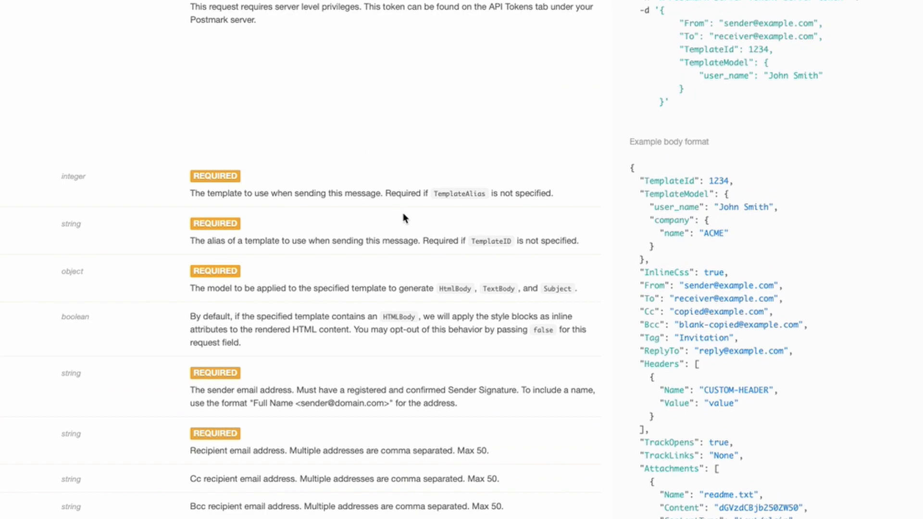
pyautogui.scroll(-3)
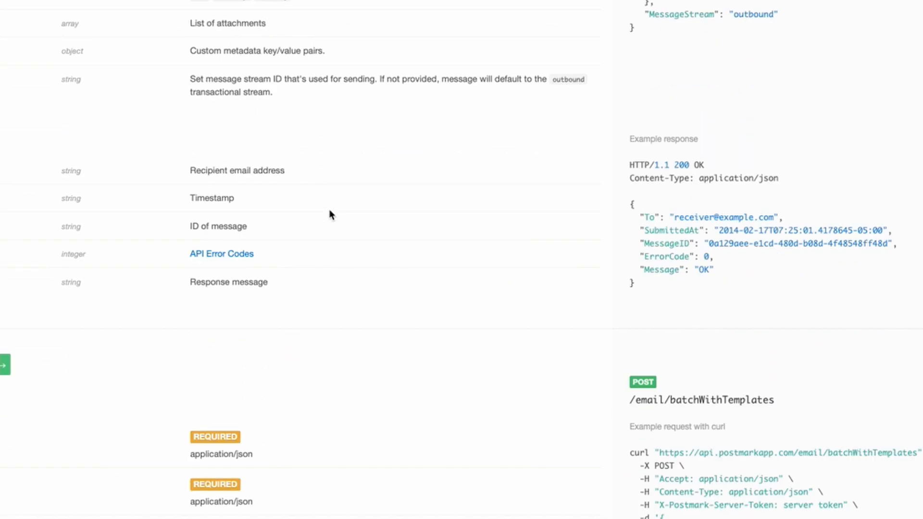
pyautogui.scroll(-3)
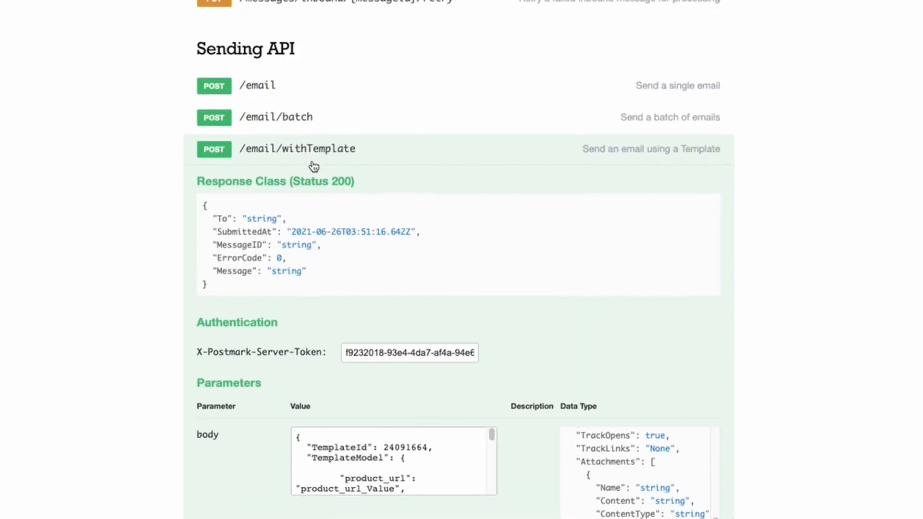
pyautogui.moveTo(287, 245)
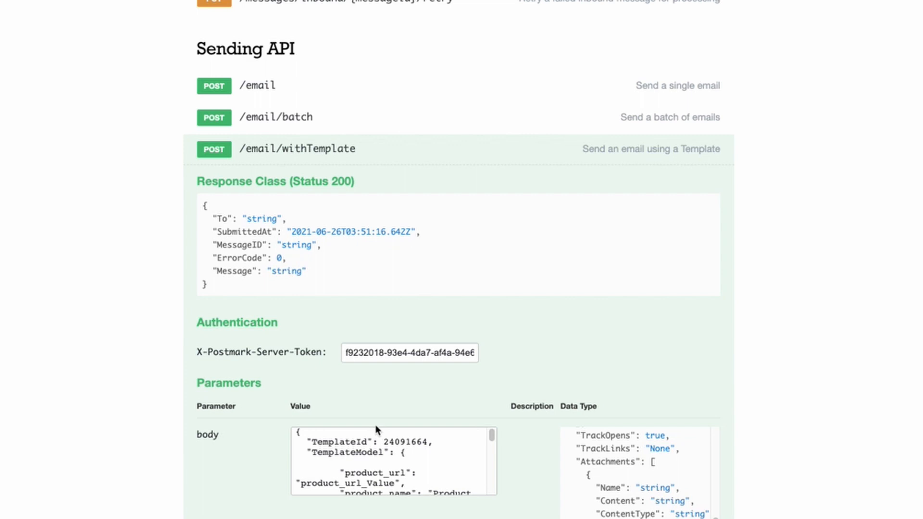
# Step: Put TemplateId 24091664 and the template's test model variables into the withTemplate request body
pyautogui.doubleClick(406, 442)
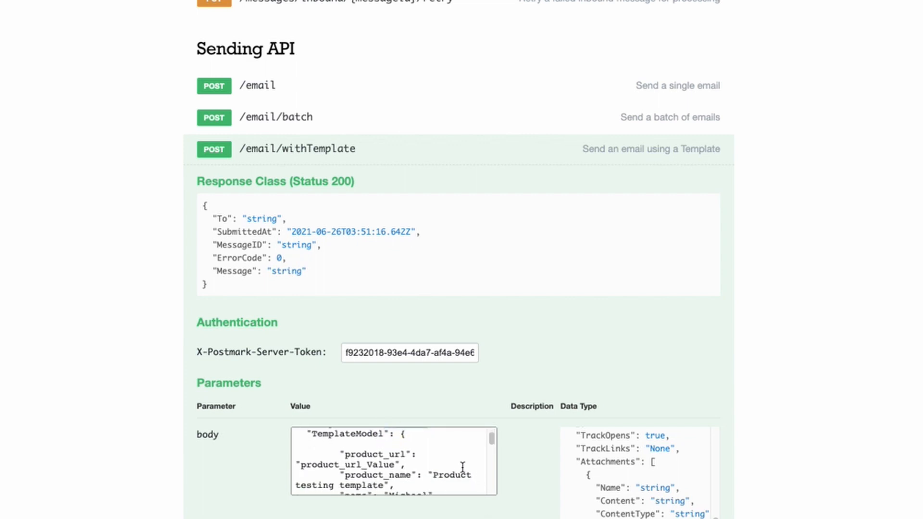
pyautogui.scroll(-3)
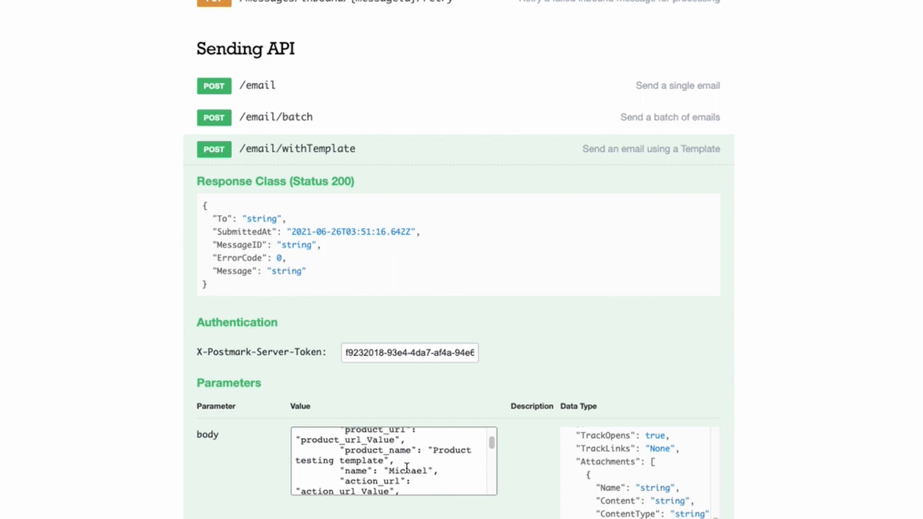
pyautogui.scroll(-3)
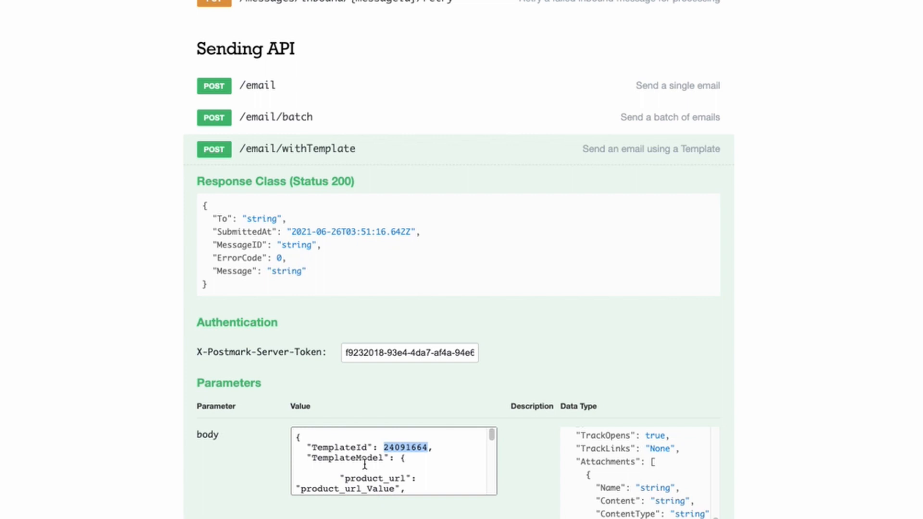
pyautogui.scroll(-3)
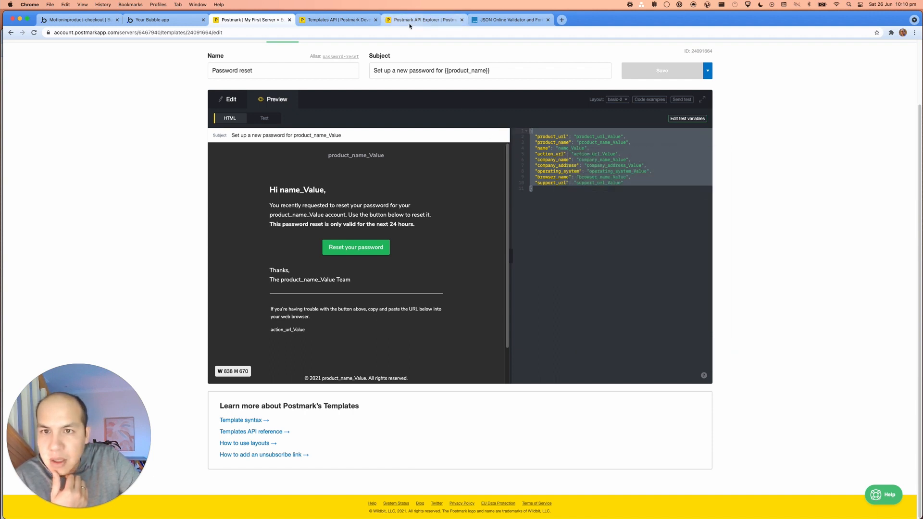
pyautogui.click(424, 19)
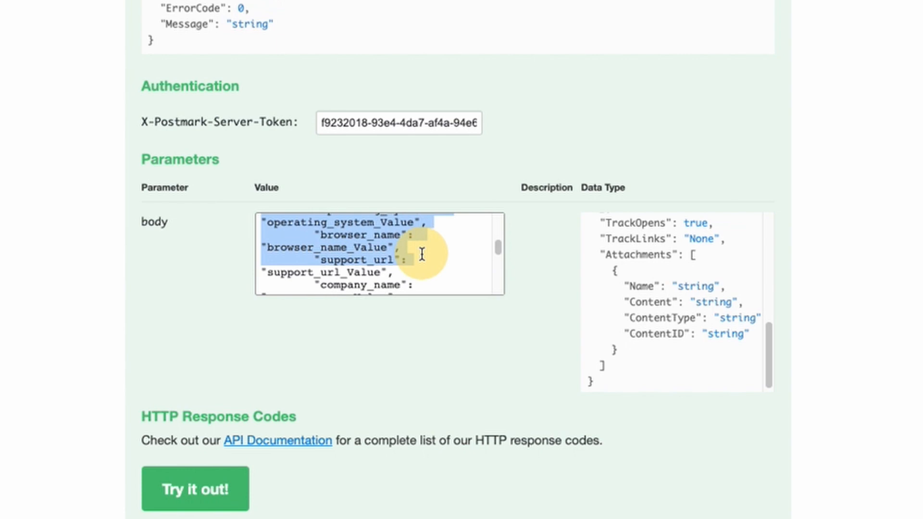
pyautogui.scroll(-3)
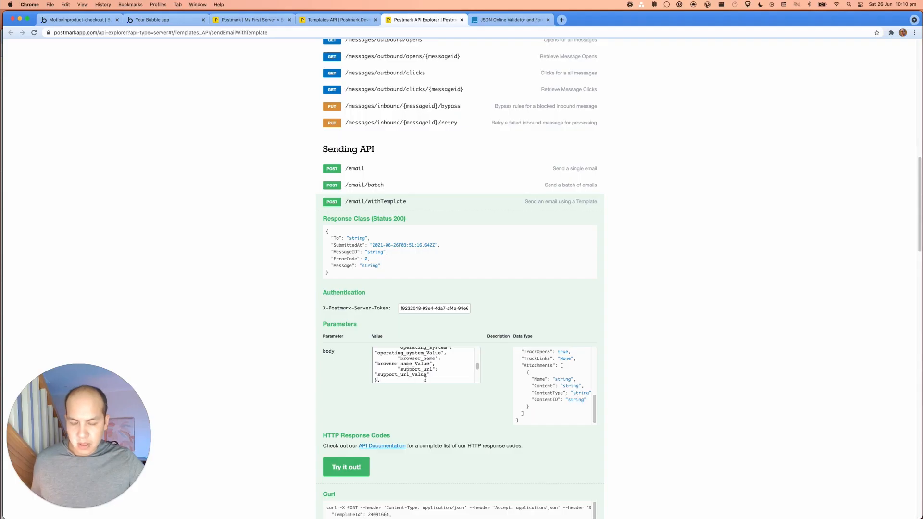
# Step: Send the template email request from API Explorer and review the 200 OK response
pyautogui.click(346, 467)
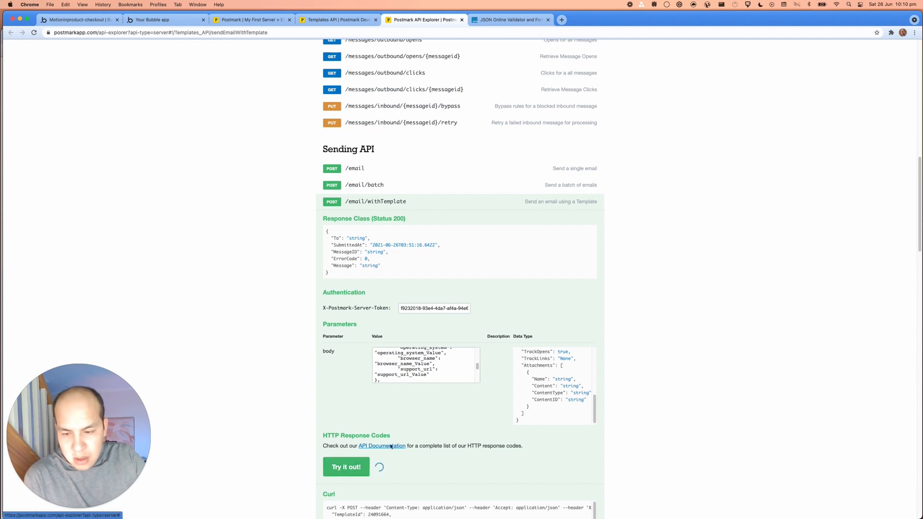
pyautogui.scroll(-3)
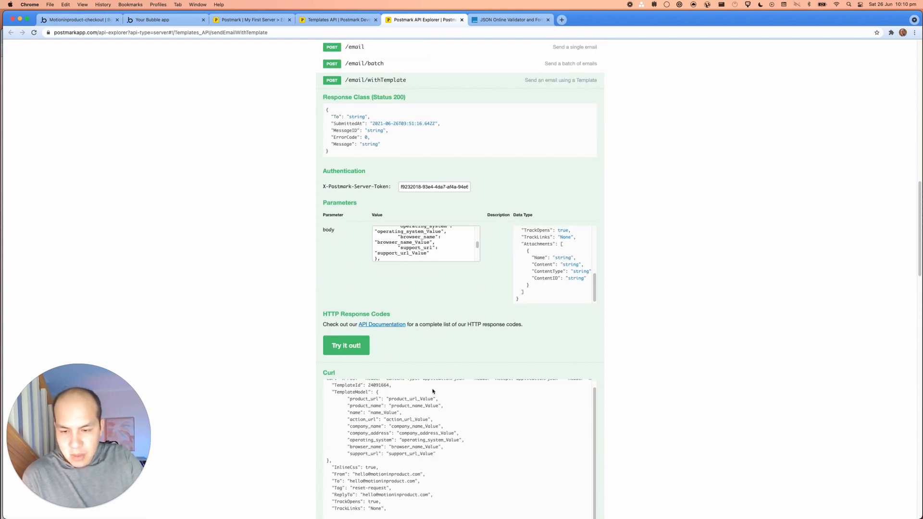
pyautogui.click(345, 345)
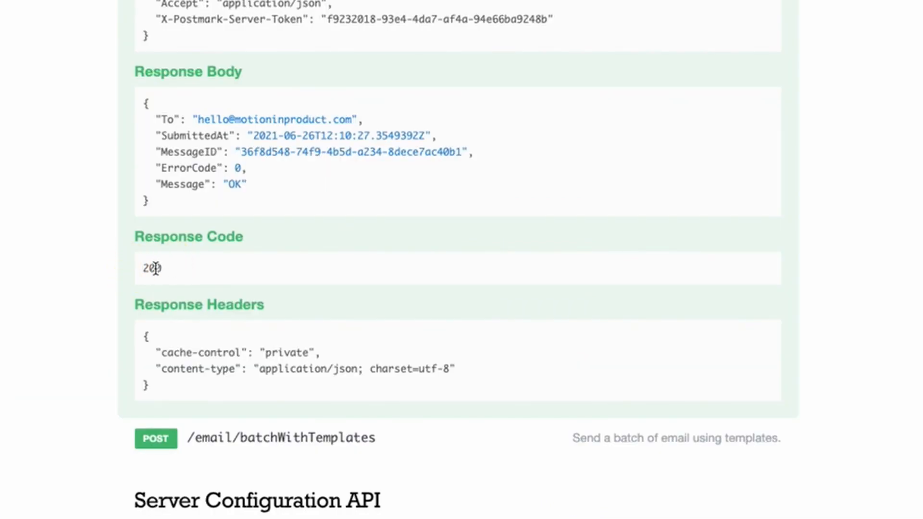
pyautogui.scroll(-3)
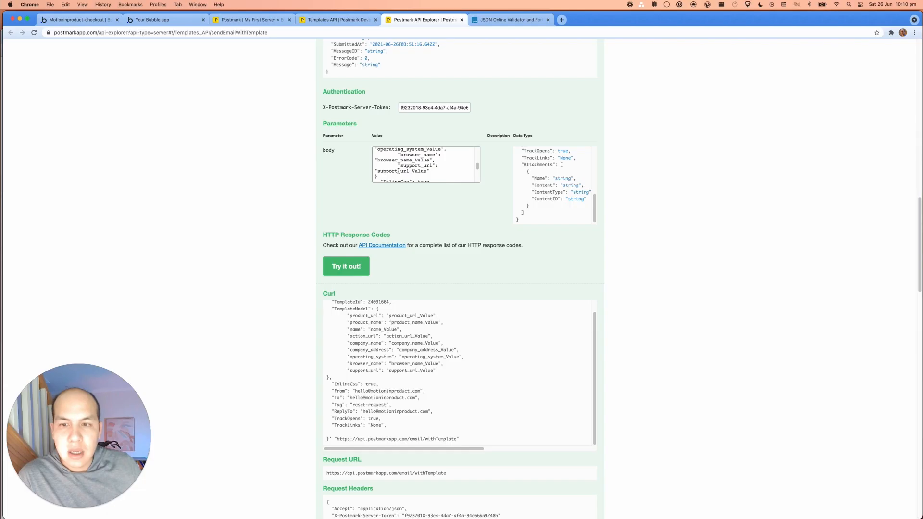
# Step: Edit the request body and resend it, getting a 422 invalid JSON error
pyautogui.click(346, 266)
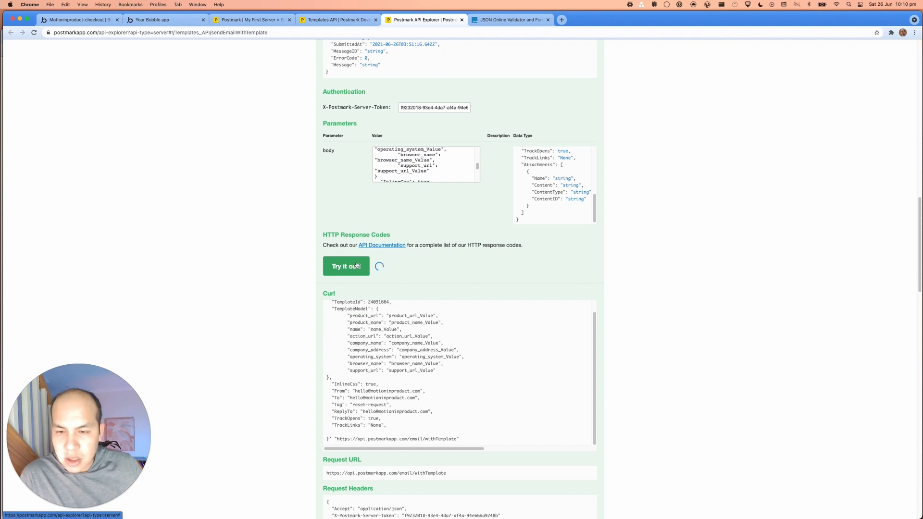
pyautogui.click(345, 266)
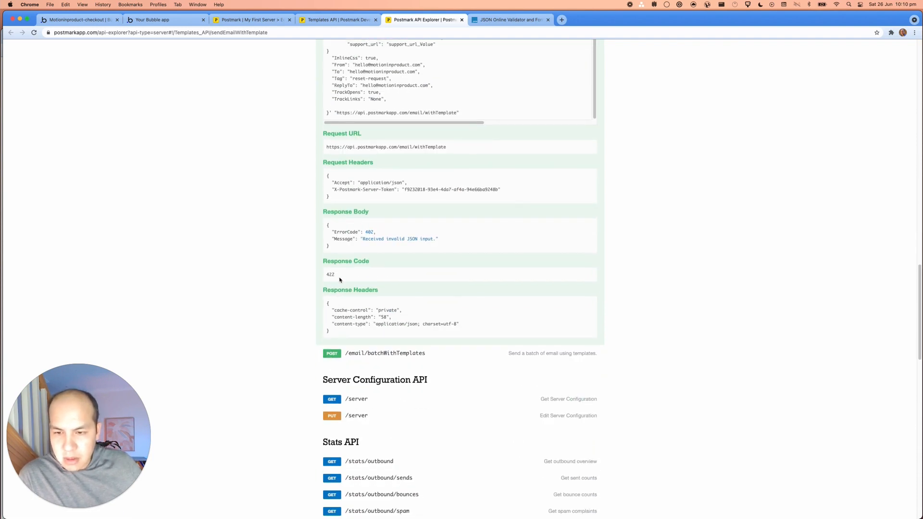
pyautogui.doubleClick(330, 274)
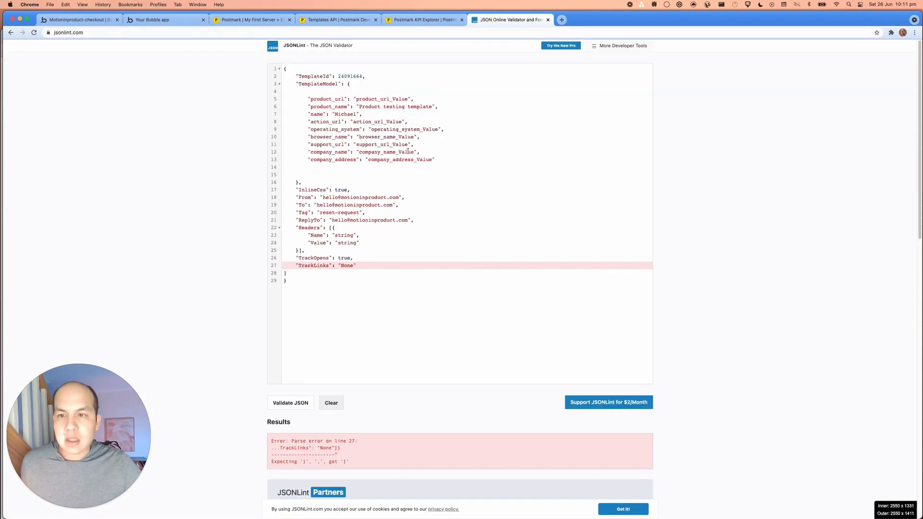
# Step: Validate the body in JSONLint, spot the missing comma on line 13, and return to API Explorer
pyautogui.click(331, 403)
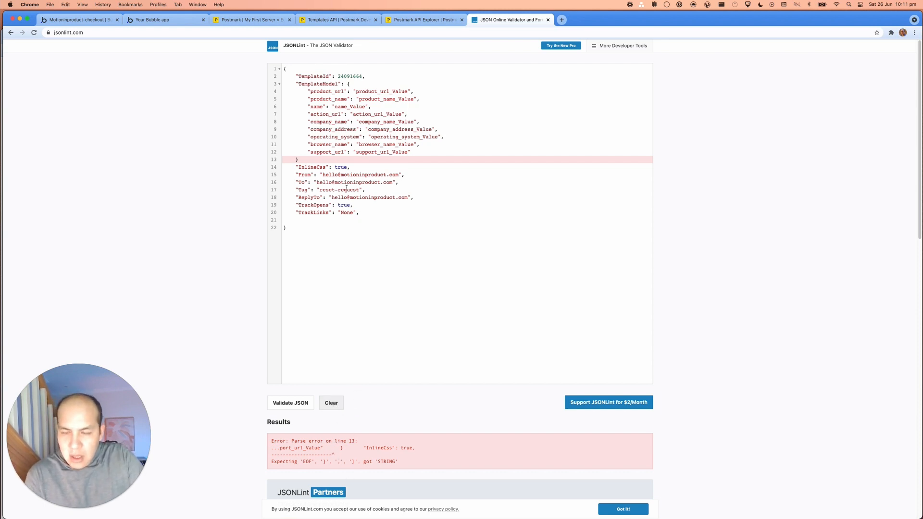
pyautogui.click(424, 20)
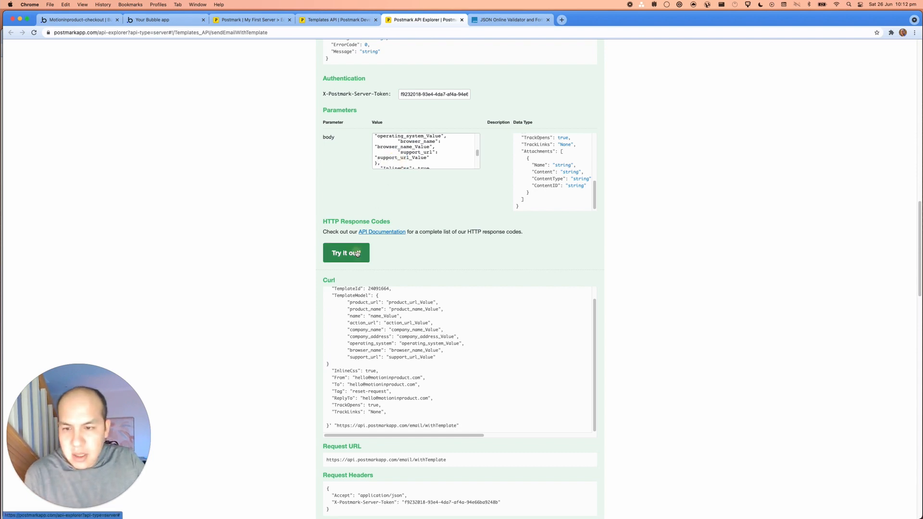
# Step: Rerun the corrected request for 200 OK and copy the JSON body from the Curl example
pyautogui.click(346, 252)
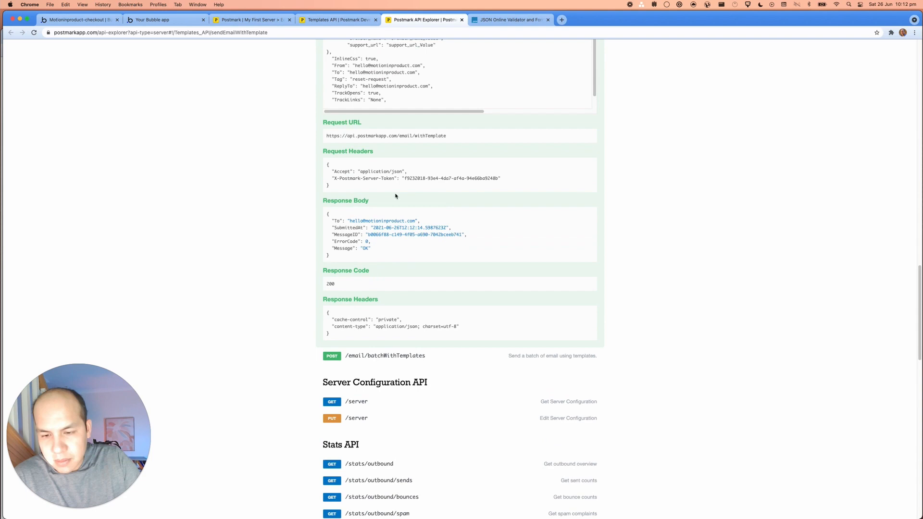
pyautogui.scroll(-3)
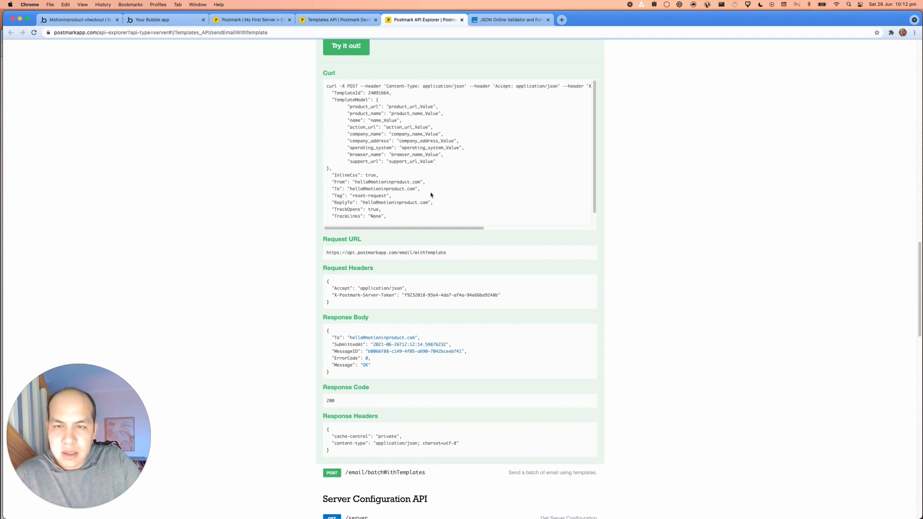
pyautogui.scroll(-3)
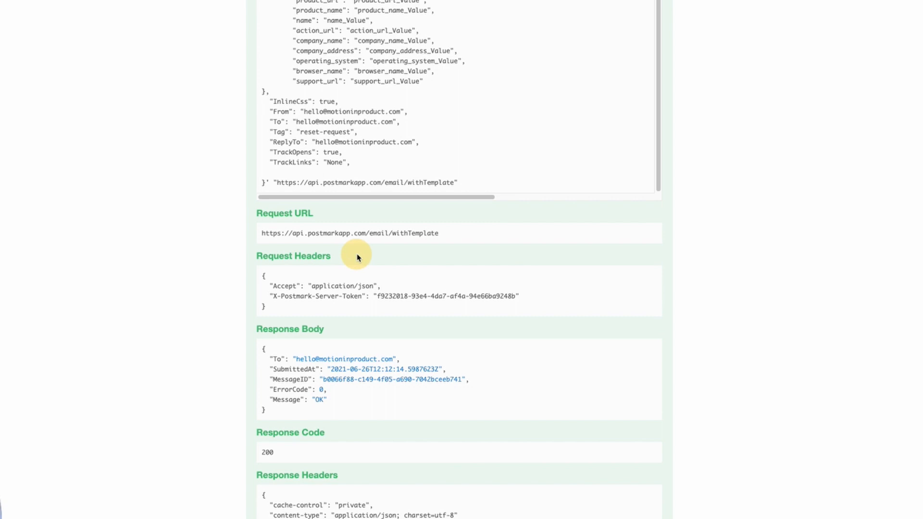
pyautogui.doubleClick(293, 255)
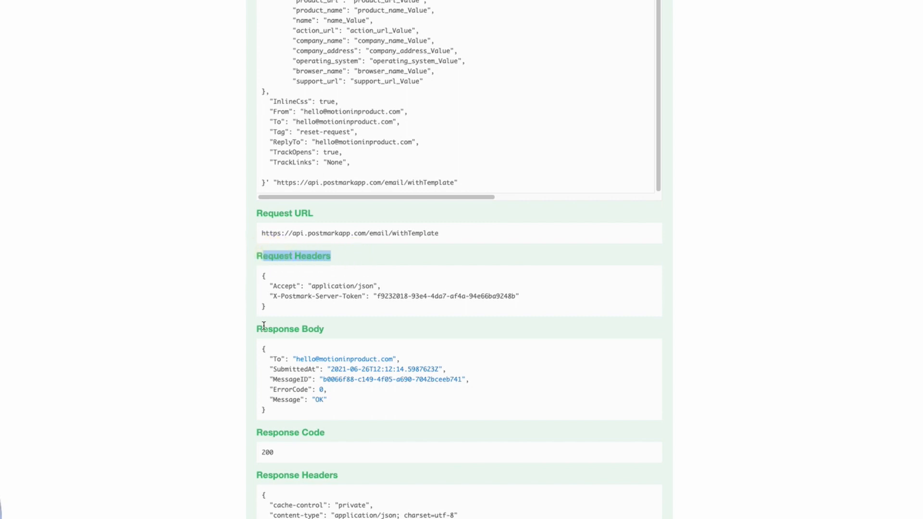
pyautogui.scroll(-3)
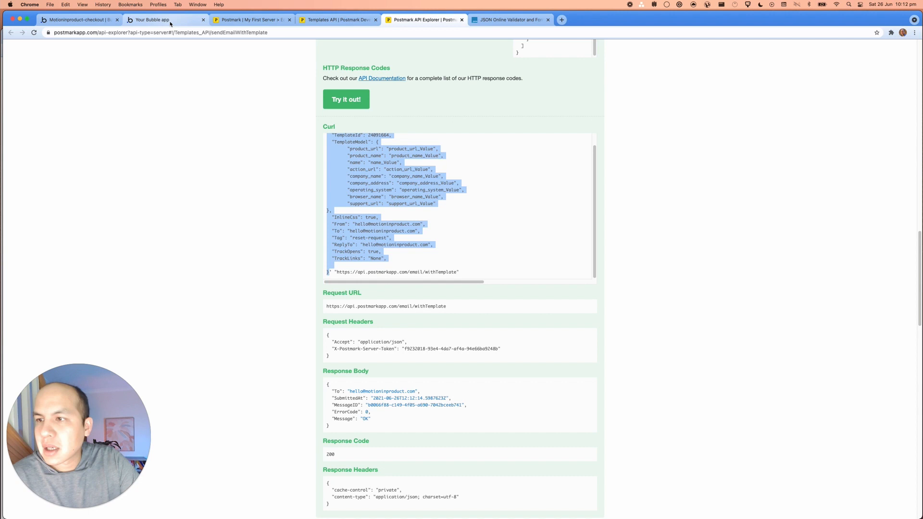
pyautogui.click(77, 19)
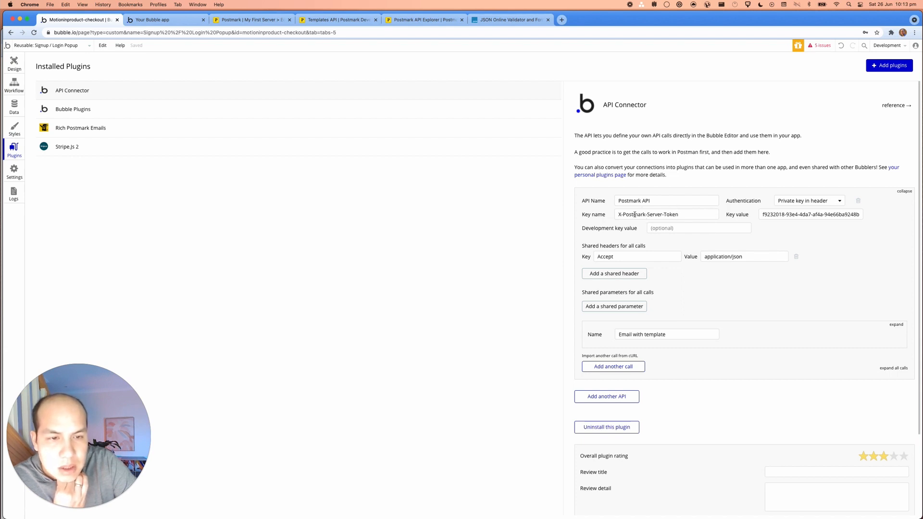
# Step: Compare Postmark's example request against Bubble's Postmark API connector and its server token and Accept headers
pyautogui.click(423, 20)
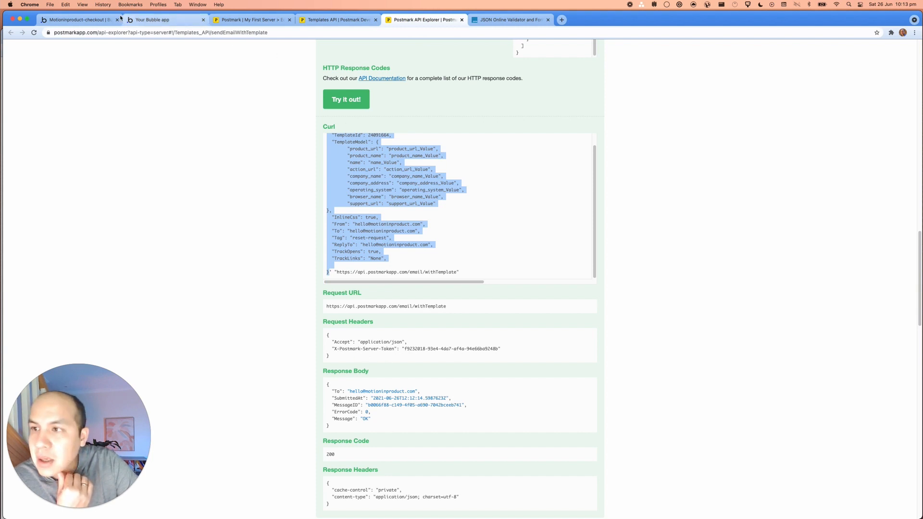
pyautogui.click(76, 19)
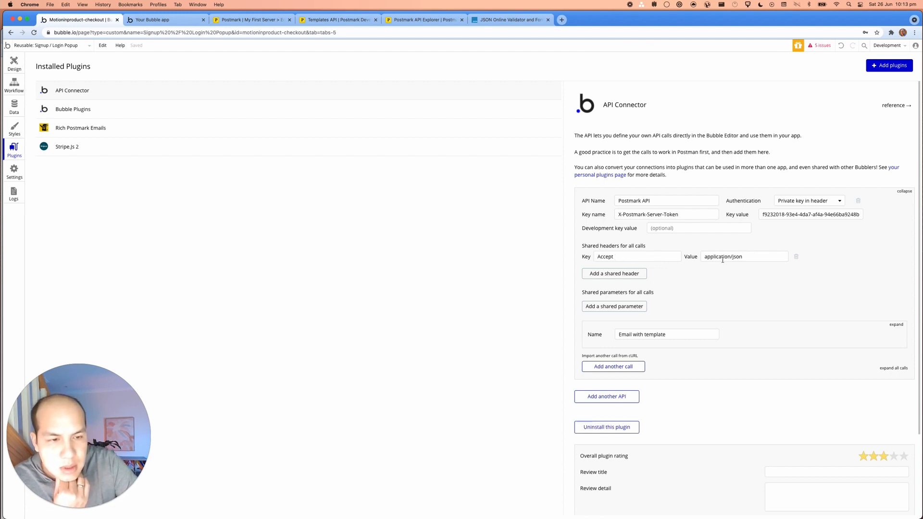
pyautogui.click(423, 19)
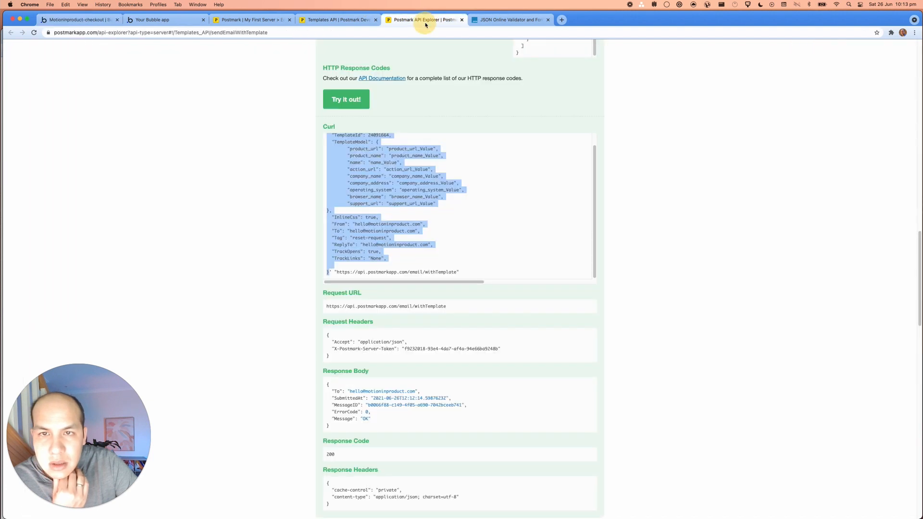
pyautogui.scroll(-3)
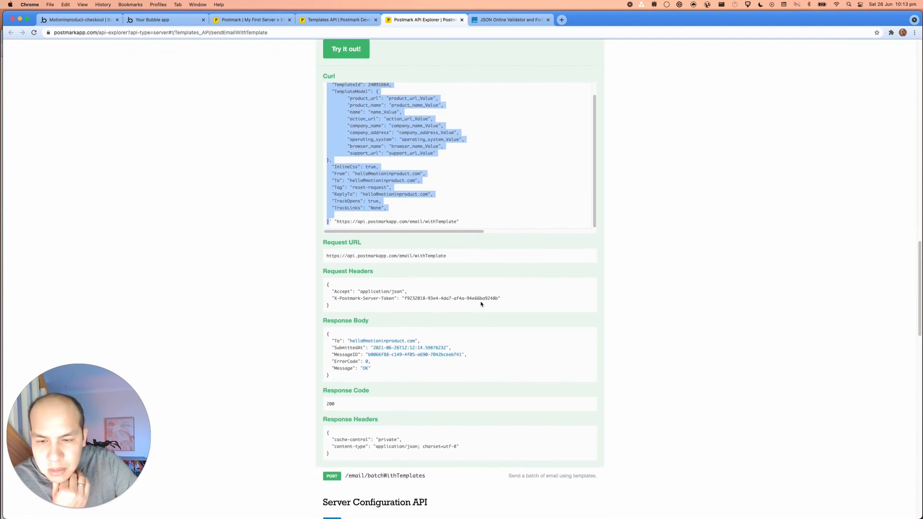
pyautogui.click(77, 19)
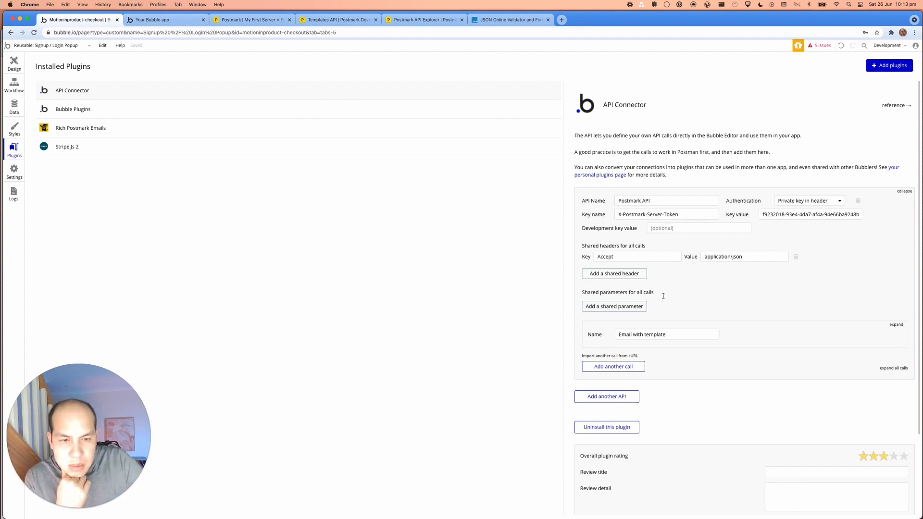
pyautogui.scroll(-3)
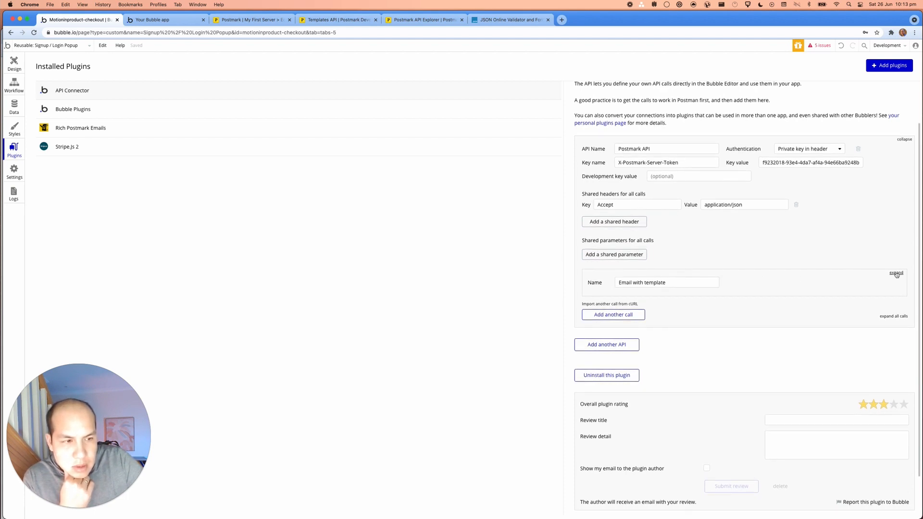
# Step: Paste the full body into Email with template, reinitialize, and save returned To, MessageID, ErrorCode fields
pyautogui.click(896, 273)
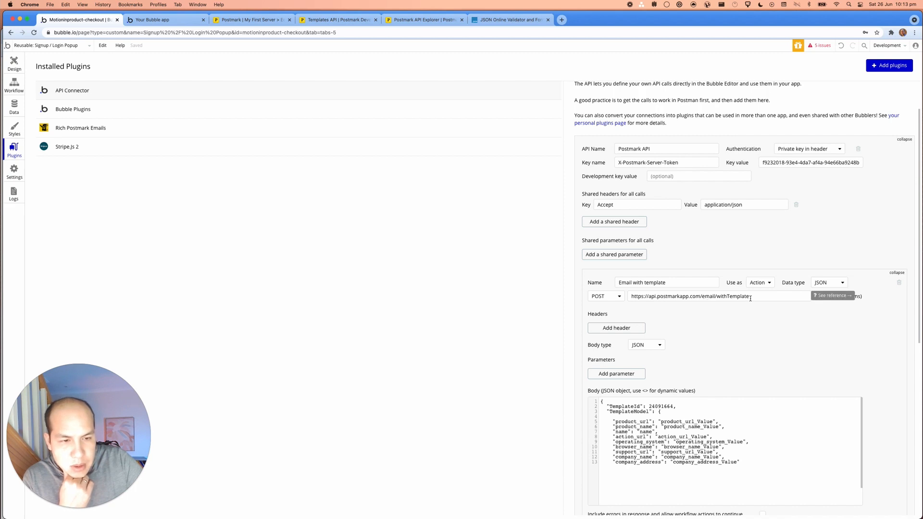
pyautogui.scroll(-3)
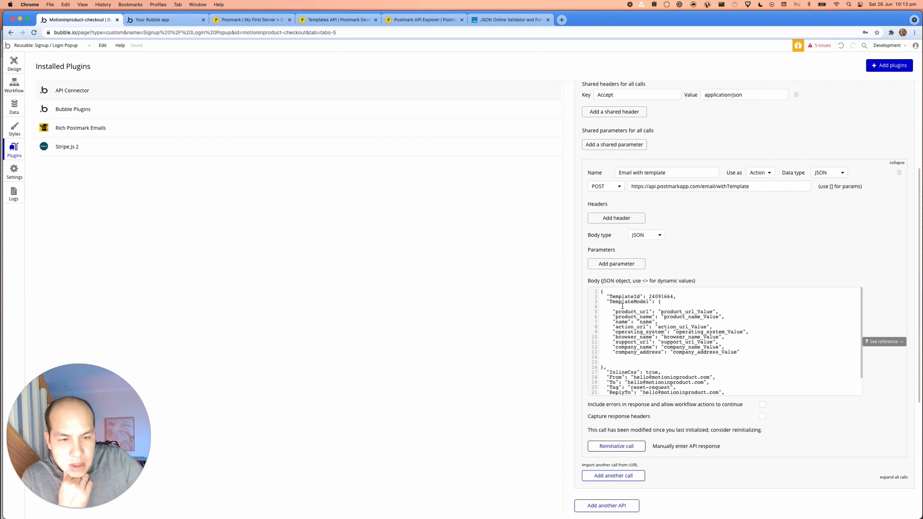
pyautogui.click(616, 445)
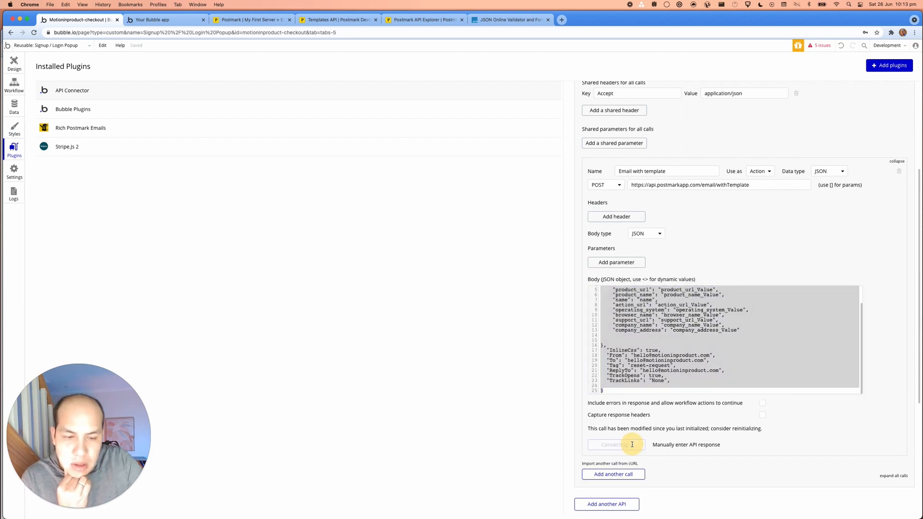
pyautogui.click(615, 444)
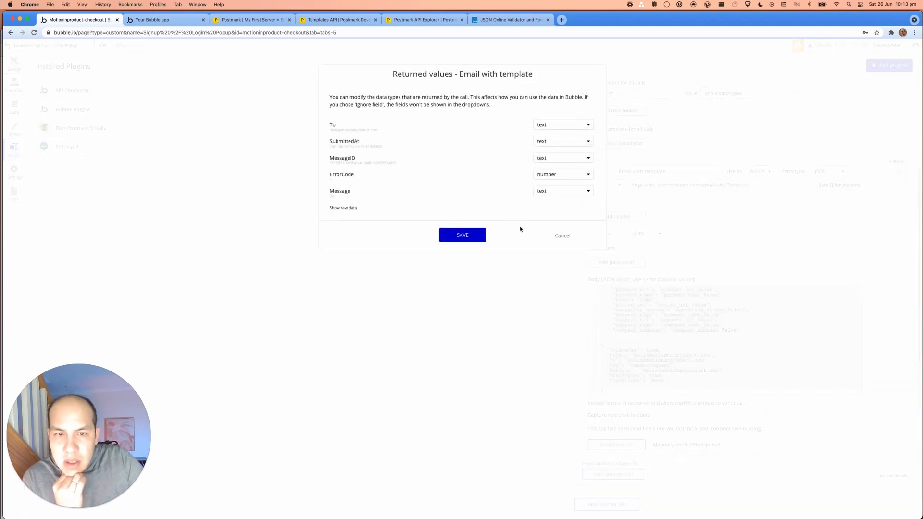
pyautogui.click(462, 235)
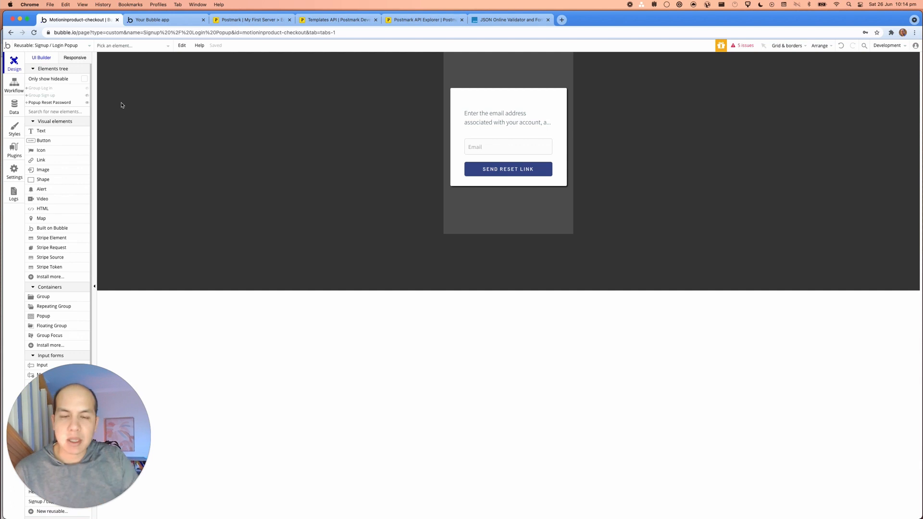
# Step: Tick 'Just make token, don't send email' on SEND RESET LINK's Send password reset email step
pyautogui.click(13, 84)
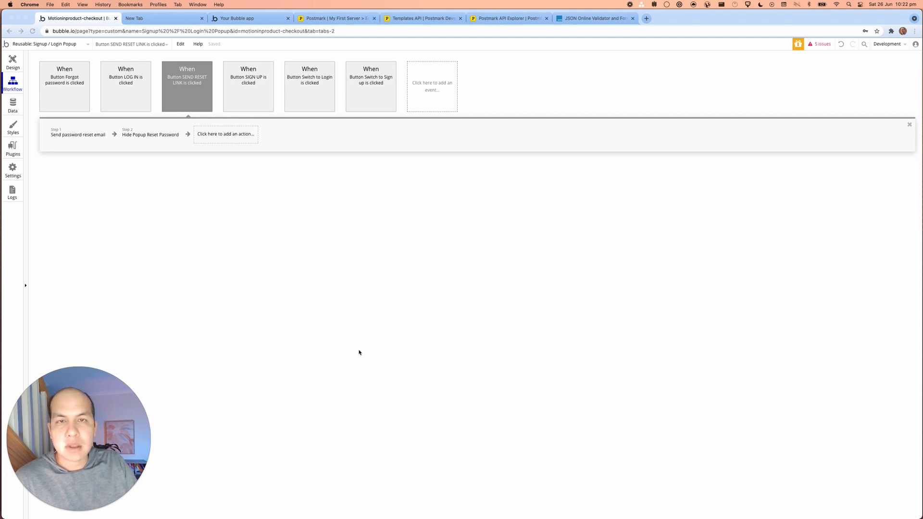
pyautogui.moveTo(266, 236)
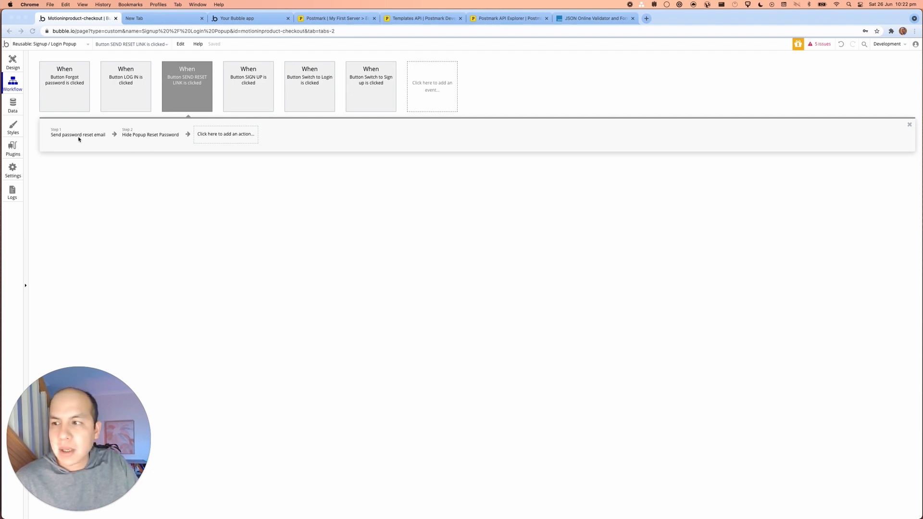
pyautogui.click(78, 134)
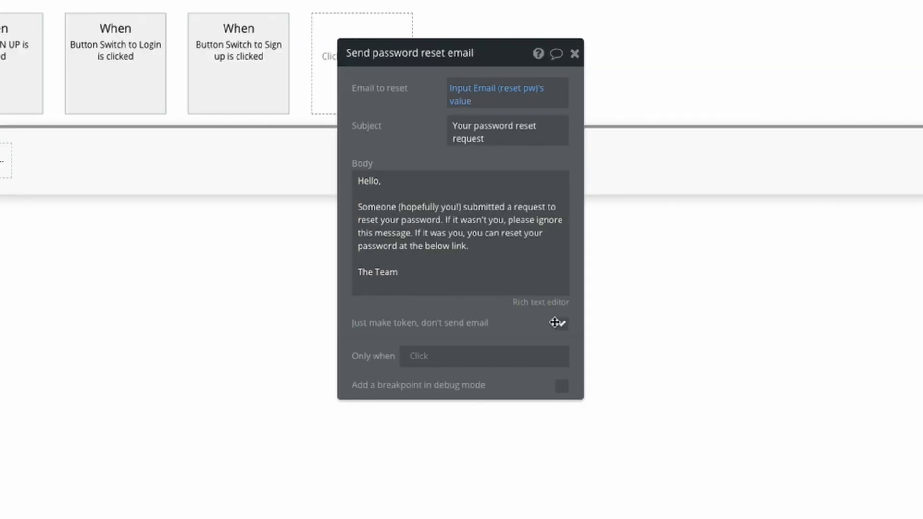
pyautogui.click(559, 323)
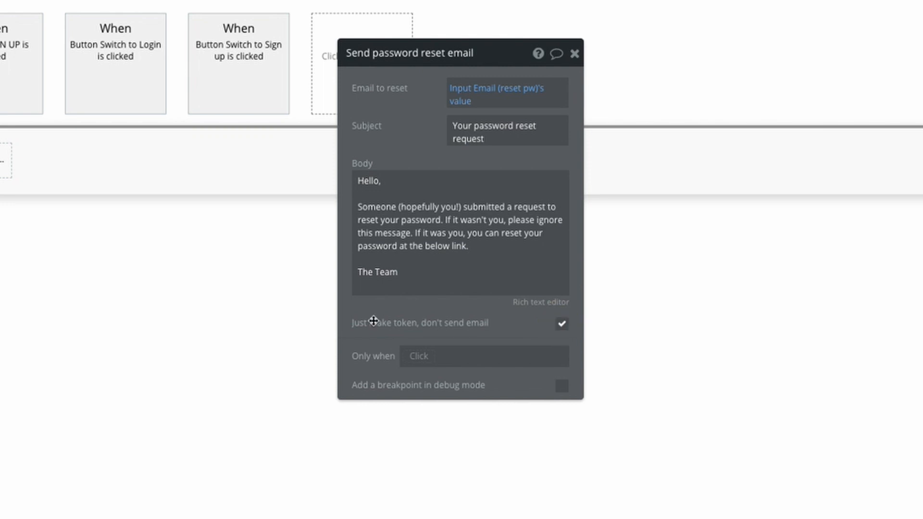
pyautogui.moveTo(445, 333)
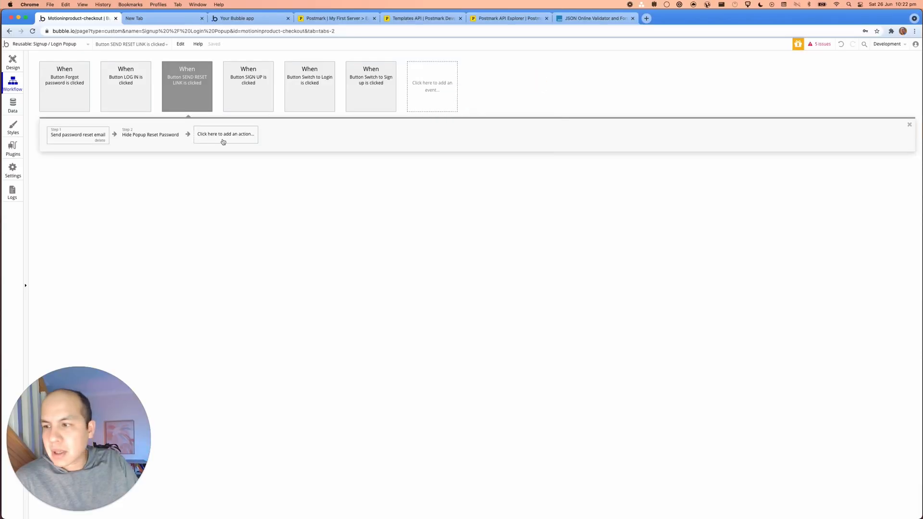
# Step: Add a Postmark API Email with template action with name 'Michael' and product 'Motion in Product'
pyautogui.click(225, 134)
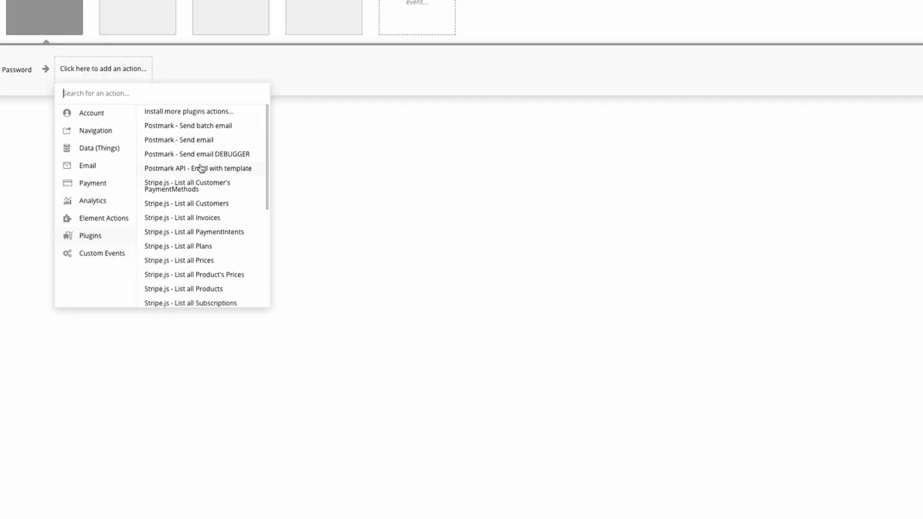
pyautogui.click(197, 168)
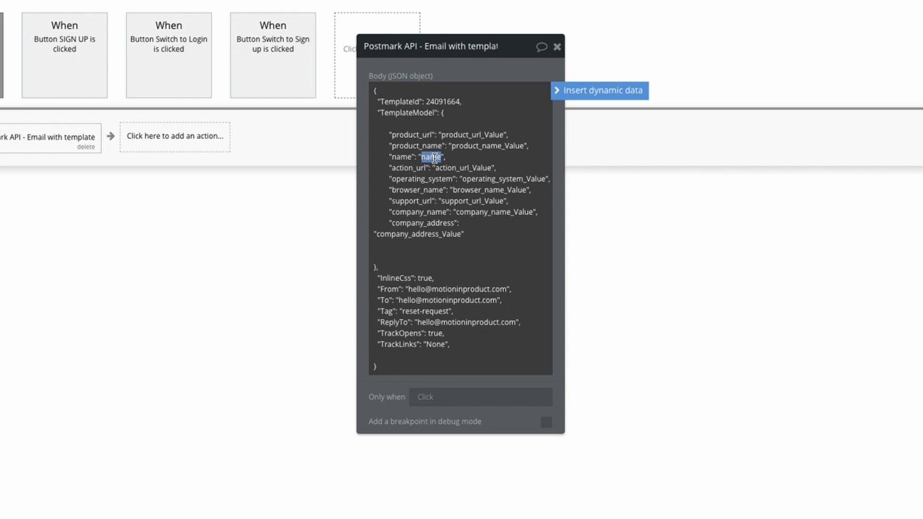
pyautogui.write('Michael')
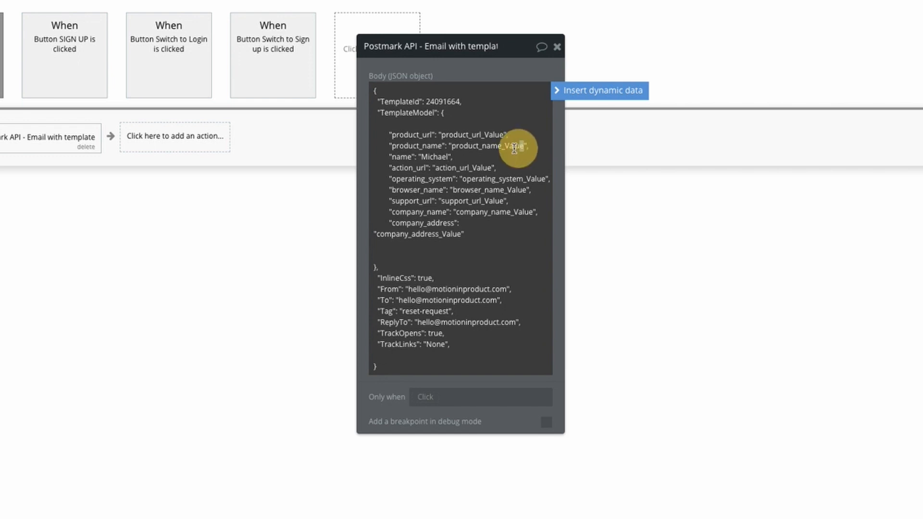
pyautogui.doubleClick(486, 146)
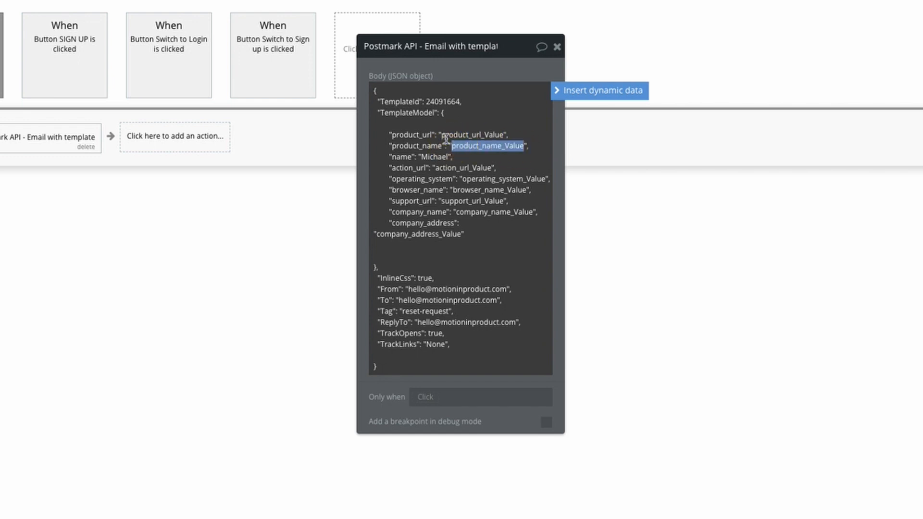
pyautogui.write('Motion in')
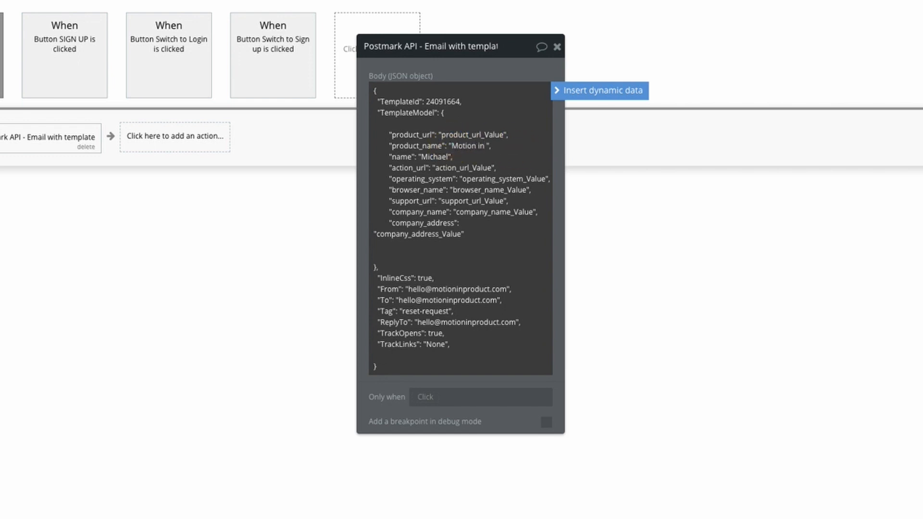
pyautogui.write('Product (postmark')
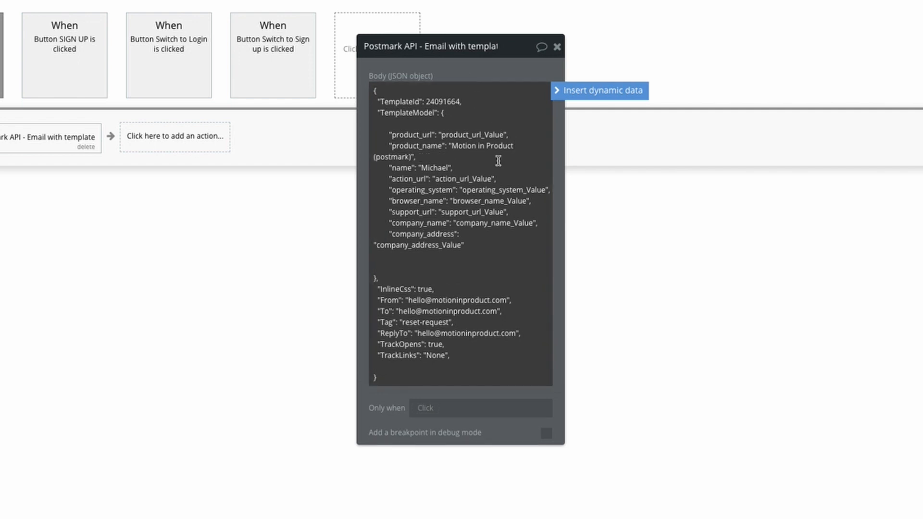
# Step: Set action_url to the Website home URL followed by 'reset_pw'
pyautogui.doubleClick(466, 179)
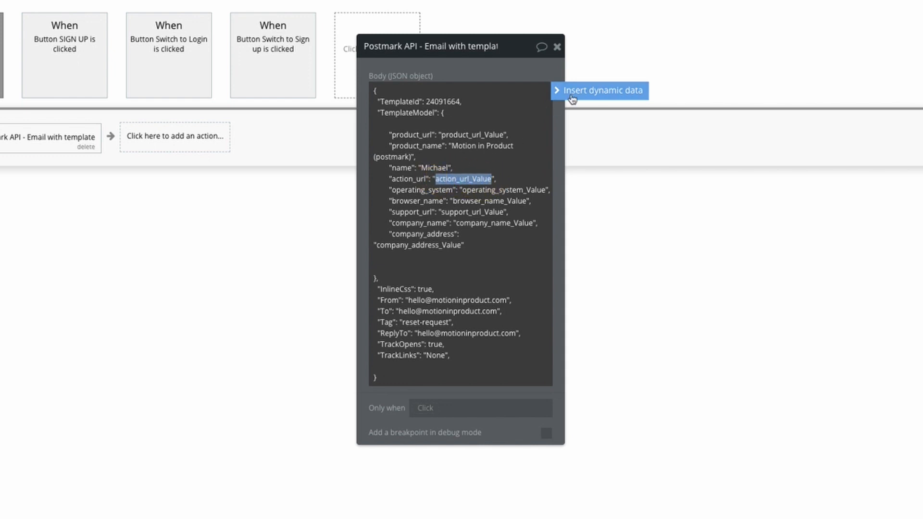
pyautogui.click(599, 90)
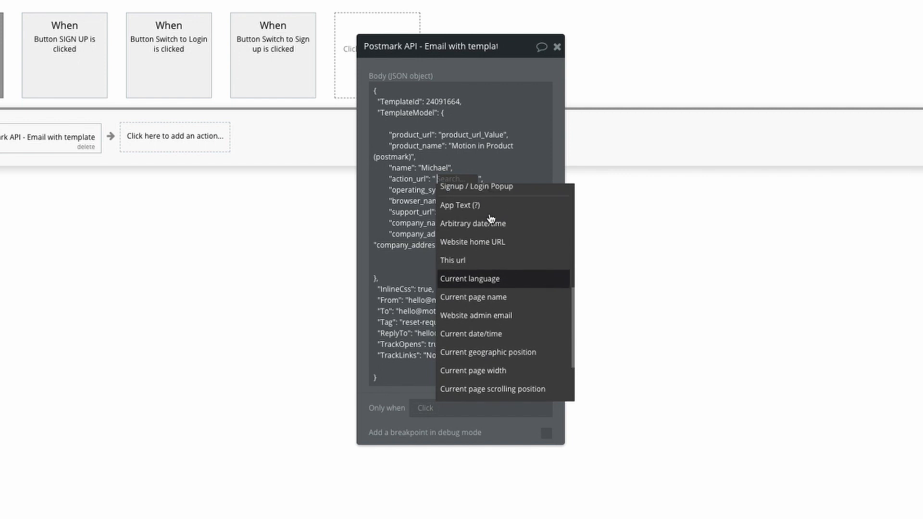
pyautogui.click(472, 242)
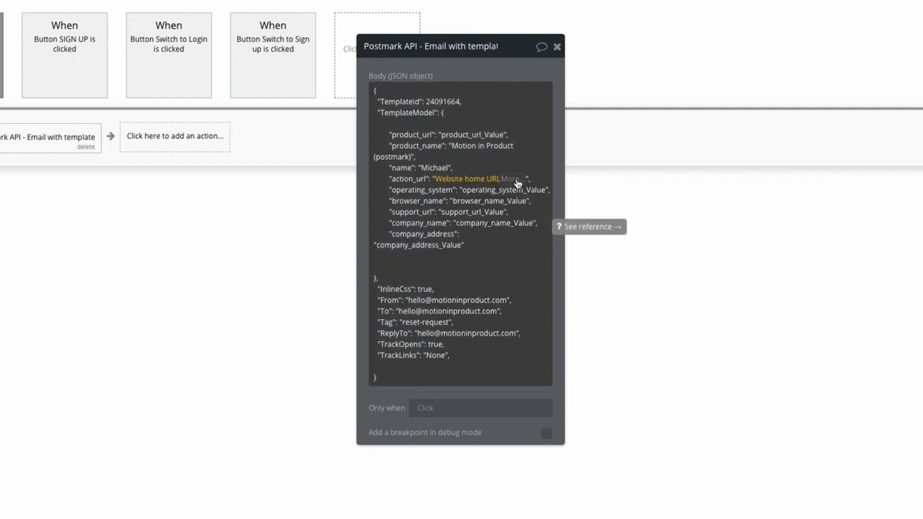
pyautogui.click(520, 179)
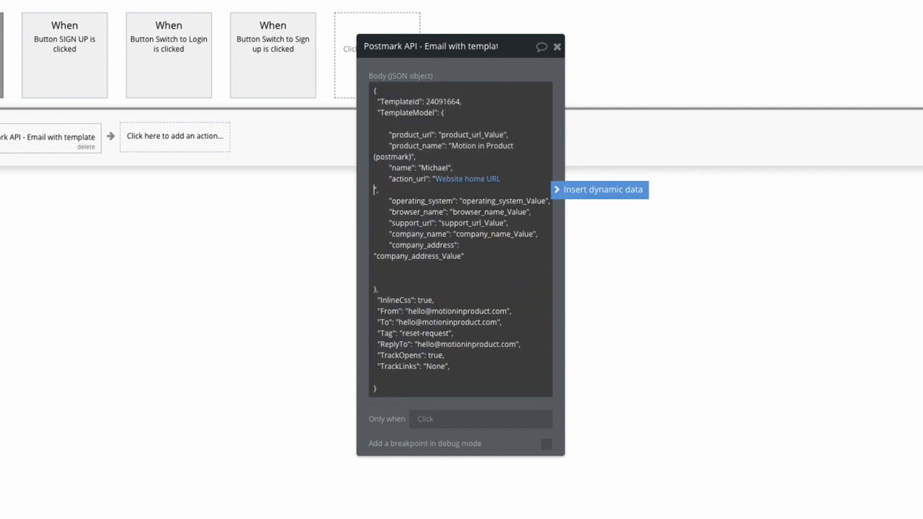
pyautogui.write('reset_pa')
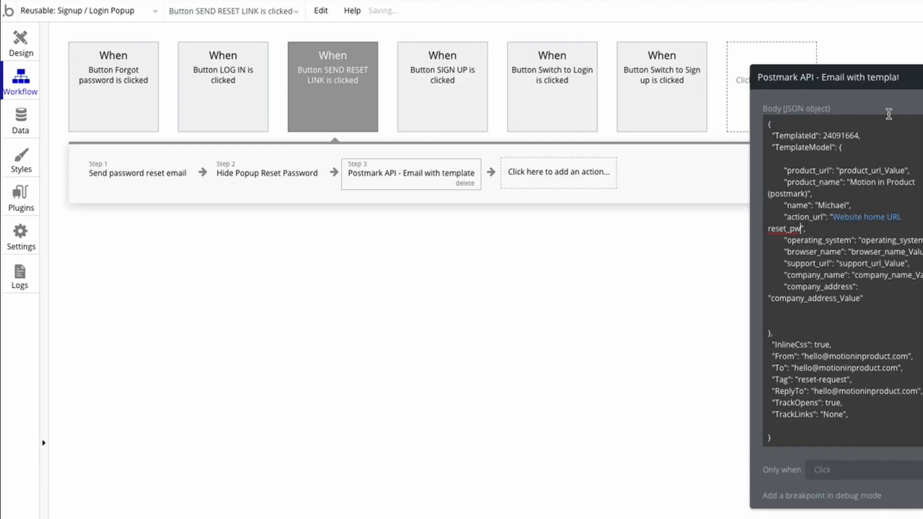
# Step: Confirm the reset_pw page name, then append ?reset= and 'Result of step 1' to action_url
pyautogui.click(88, 11)
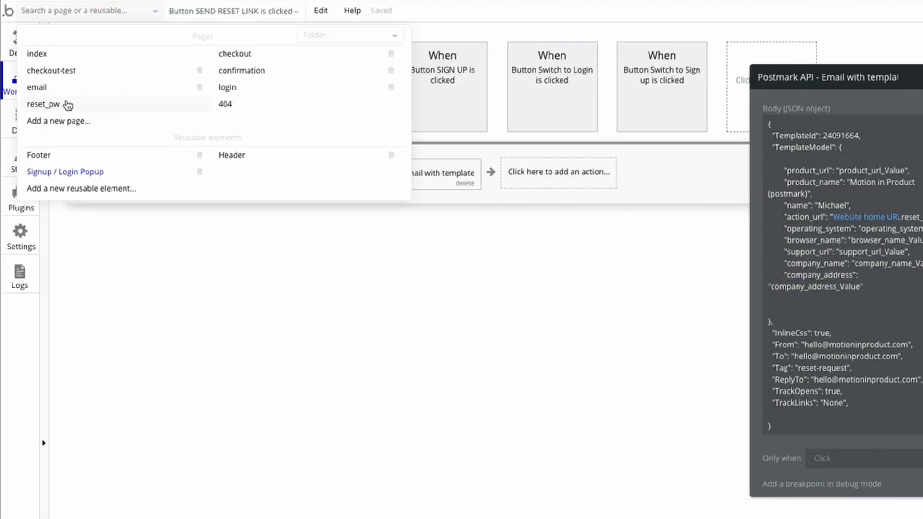
pyautogui.moveTo(43, 105)
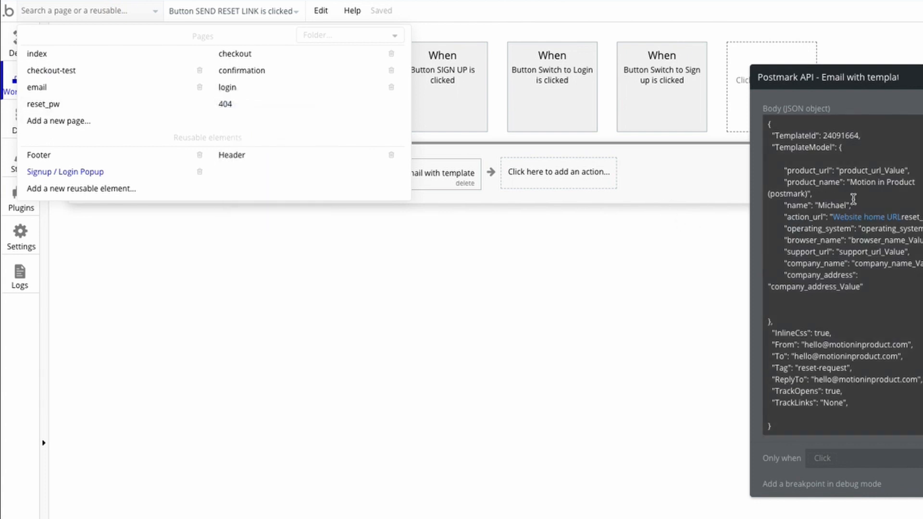
pyautogui.click(66, 171)
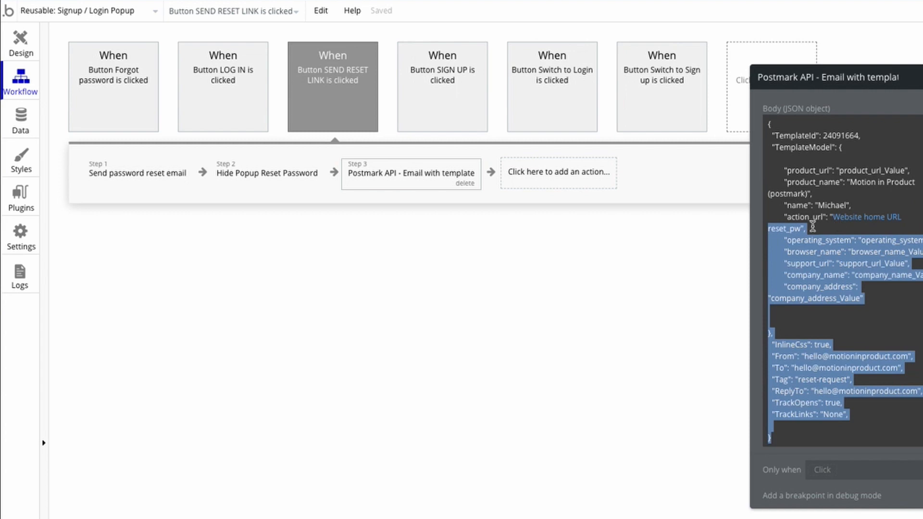
pyautogui.click(805, 228)
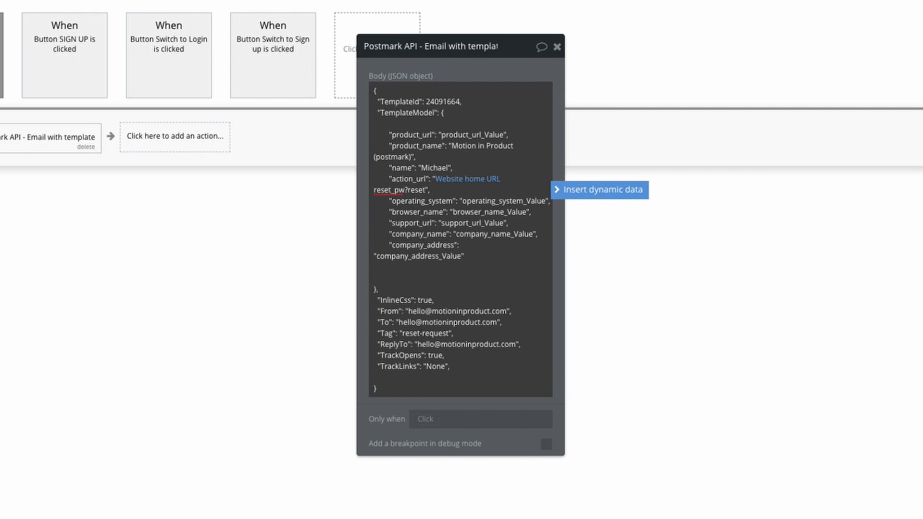
pyautogui.write('=')
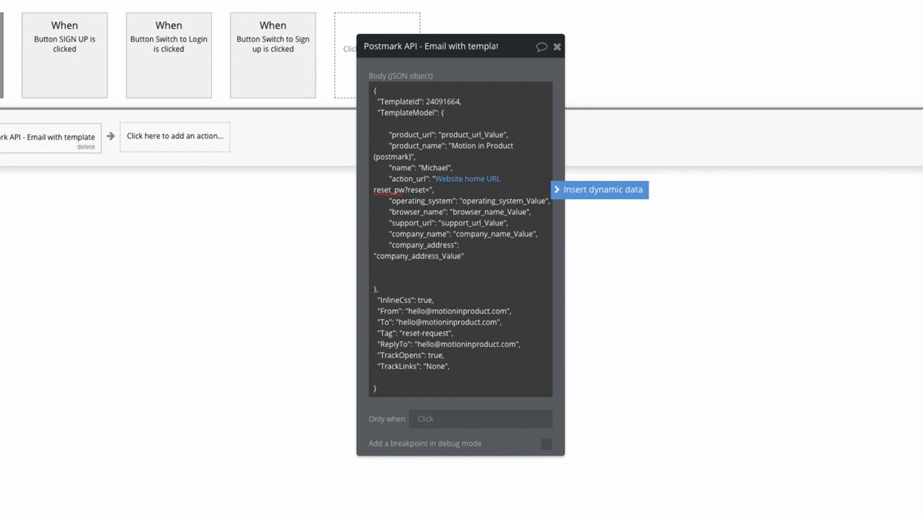
pyautogui.moveTo(598, 196)
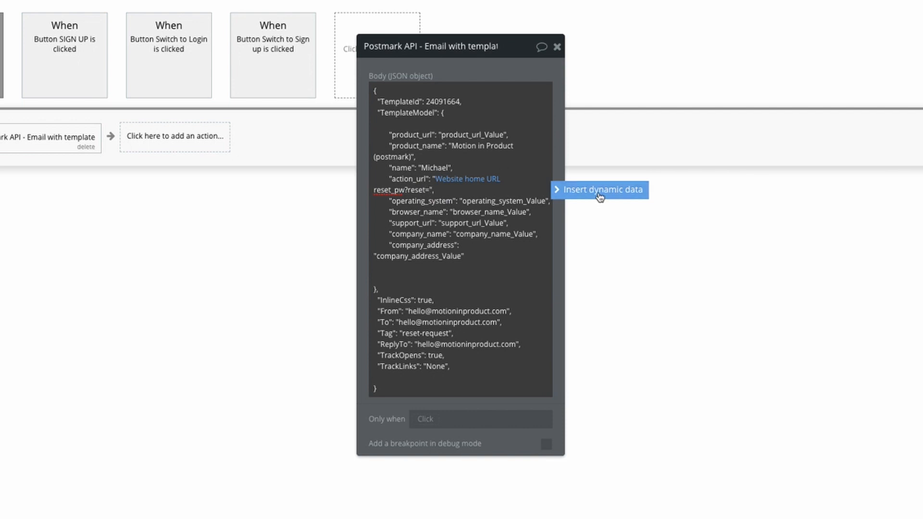
pyautogui.click(598, 190)
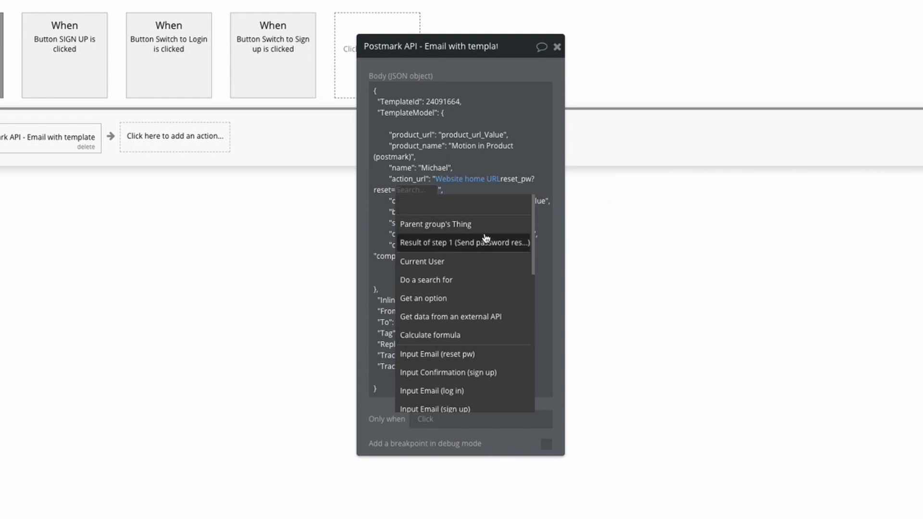
pyautogui.click(463, 242)
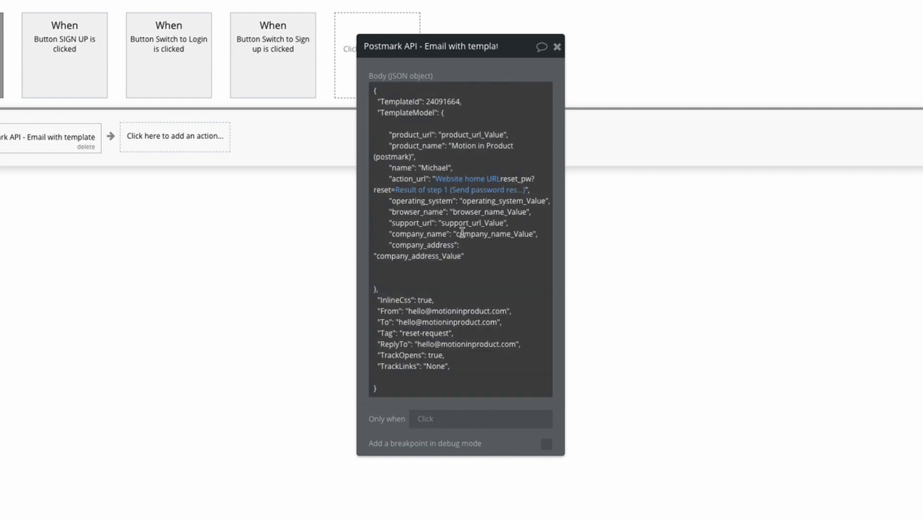
pyautogui.moveTo(507, 206)
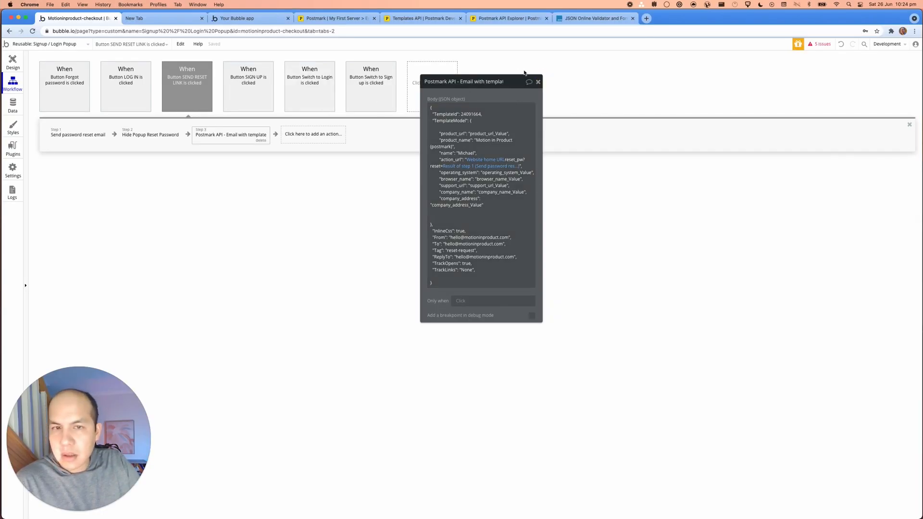
# Step: Close the Postmark action editor, open the reset form in the app preview, and start typing the email
pyautogui.click(537, 81)
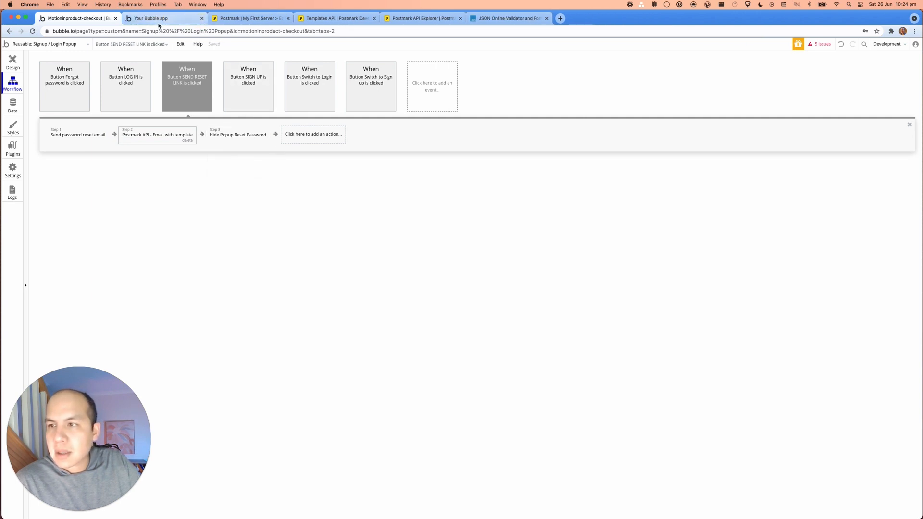
pyautogui.click(150, 18)
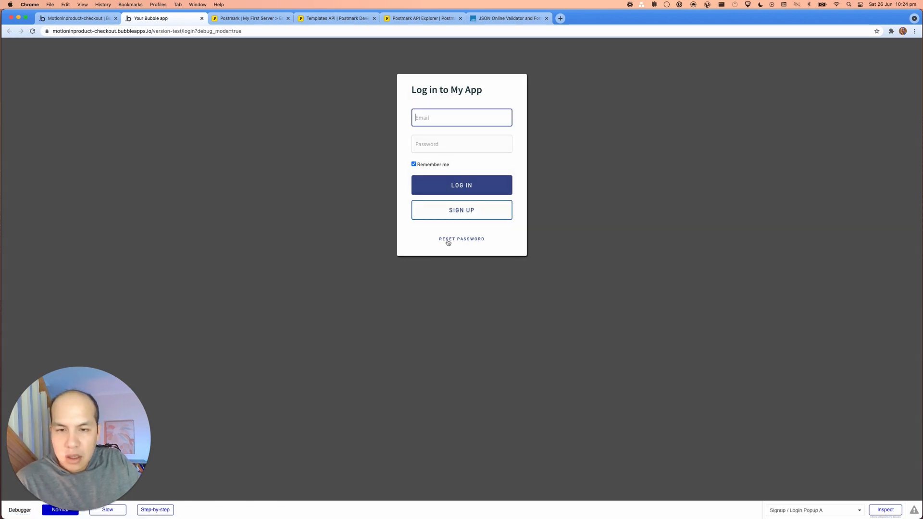
pyautogui.click(461, 238)
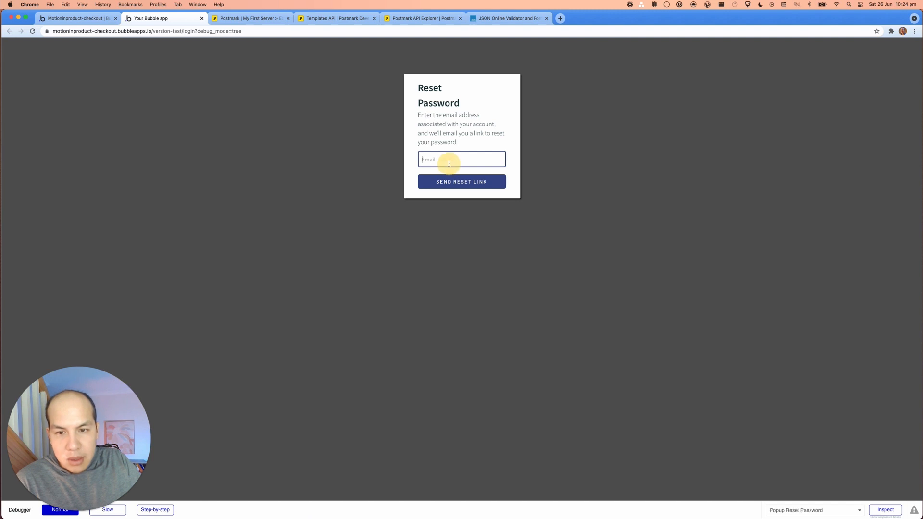
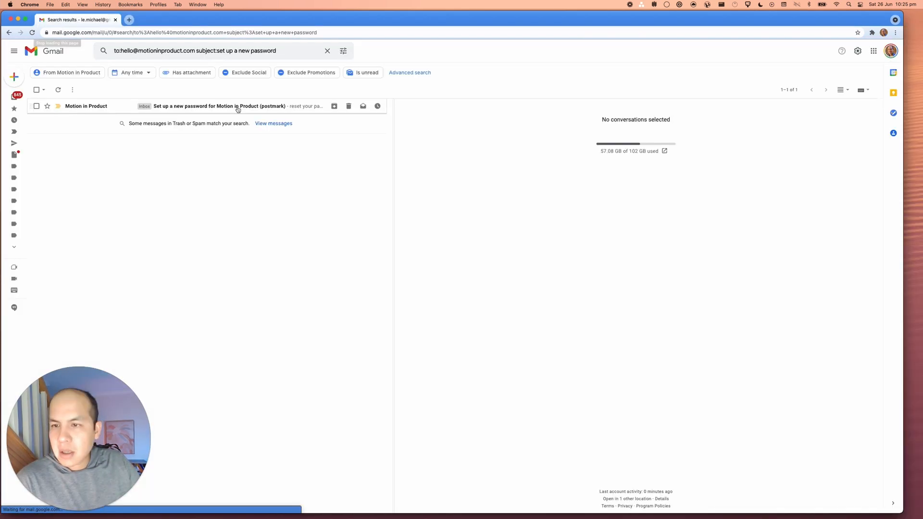
# Step: Open the 'Set up a new password' email and follow its 'Reset your password' link
pyautogui.click(220, 106)
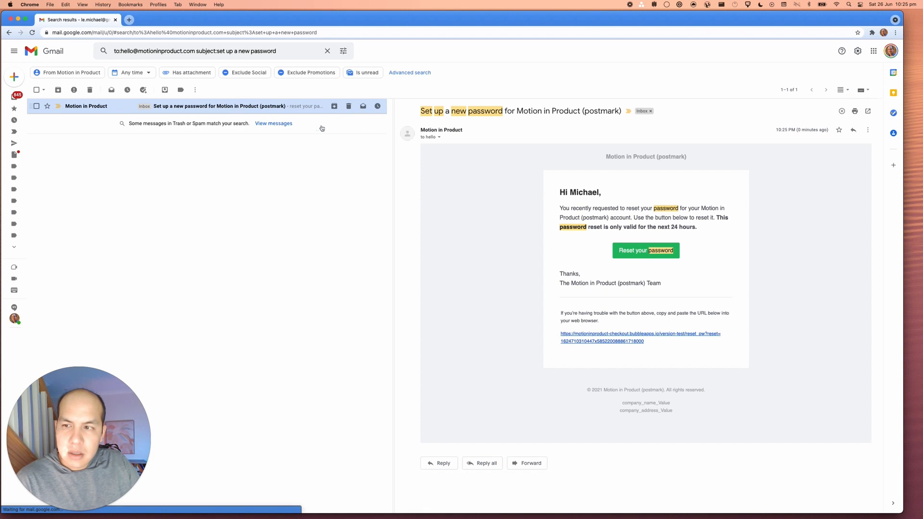
pyautogui.moveTo(627, 122)
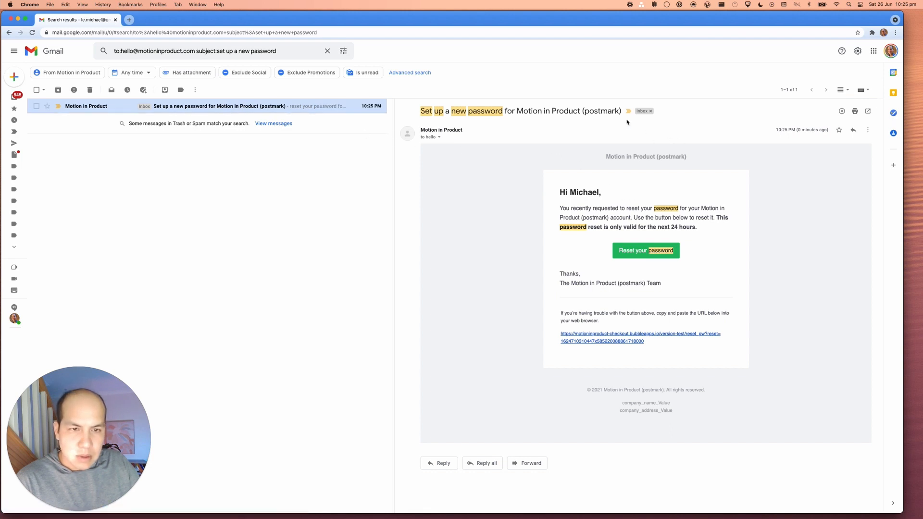
pyautogui.moveTo(632, 143)
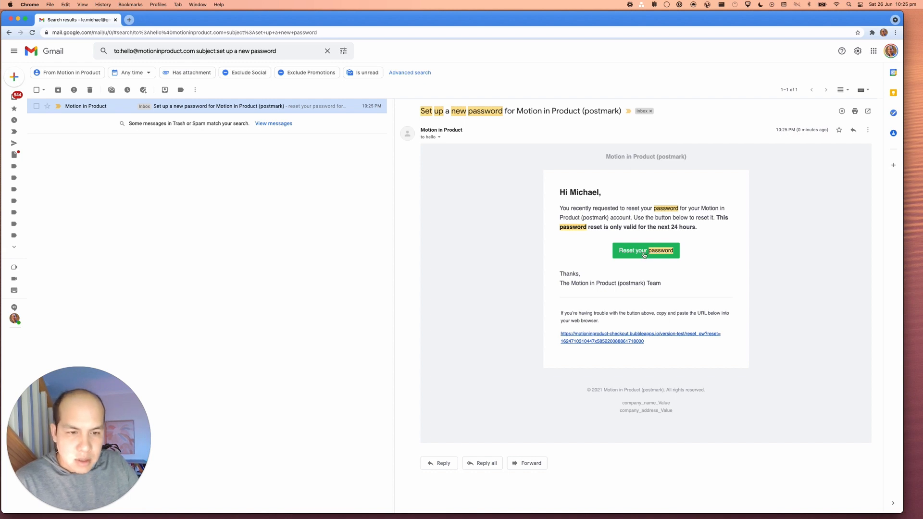
pyautogui.click(645, 250)
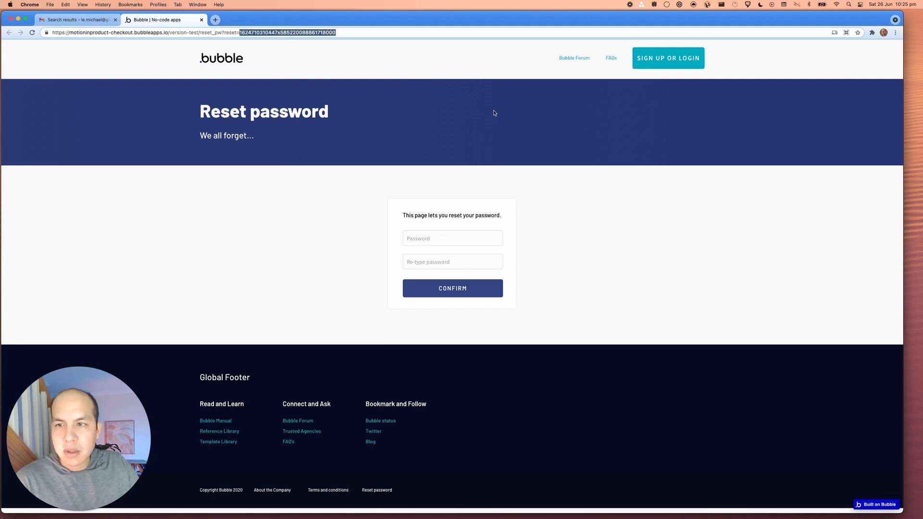
pyautogui.moveTo(473, 107)
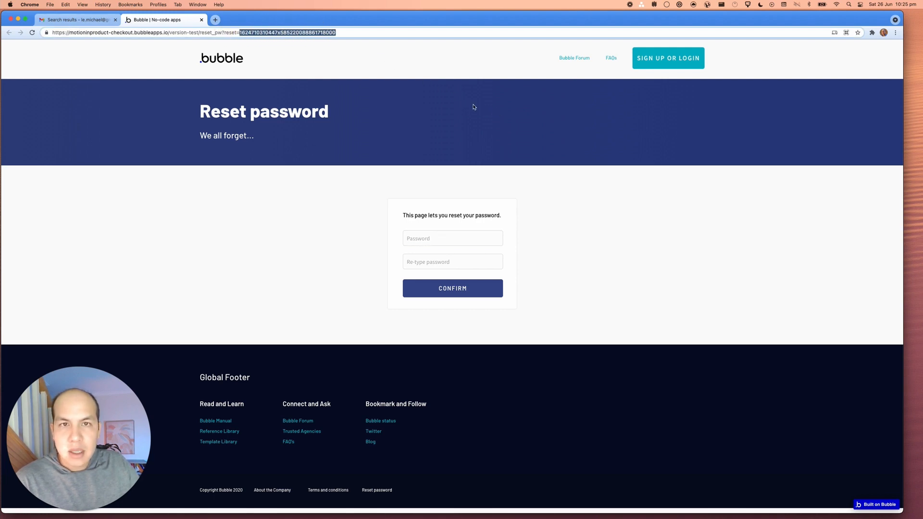